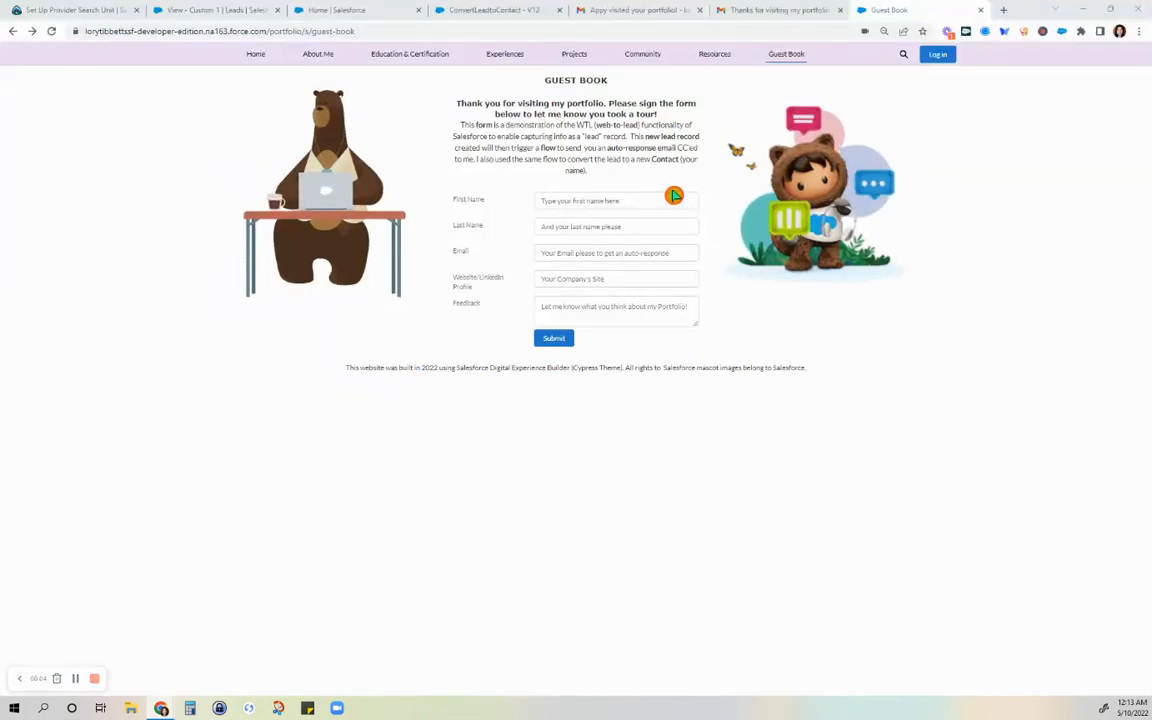
Fill the Guest Book name fields with first name Appy and last name Pawsome.
click(552, 338)
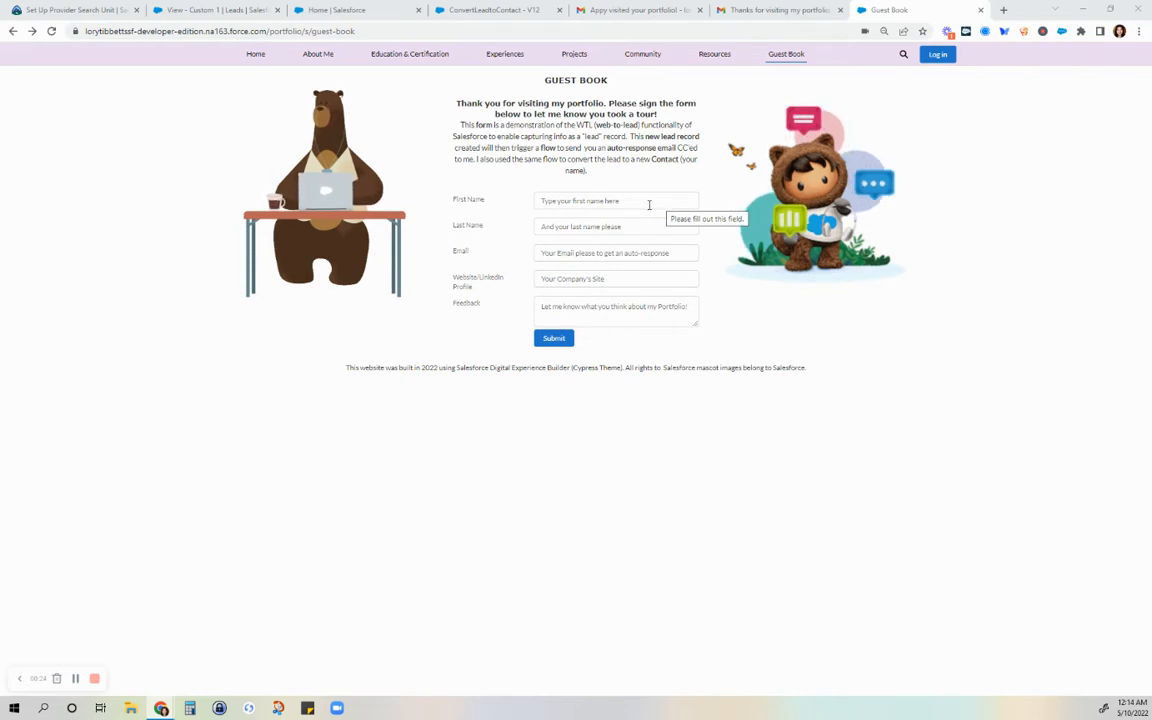
click(616, 200)
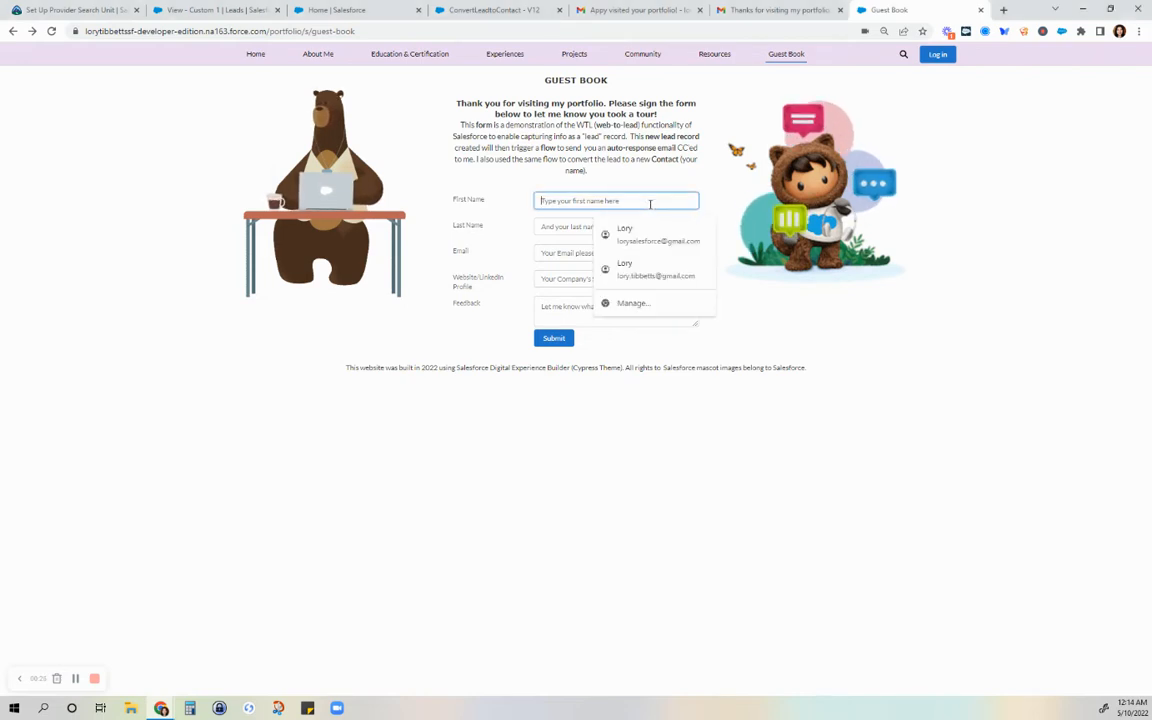
text(Appl)
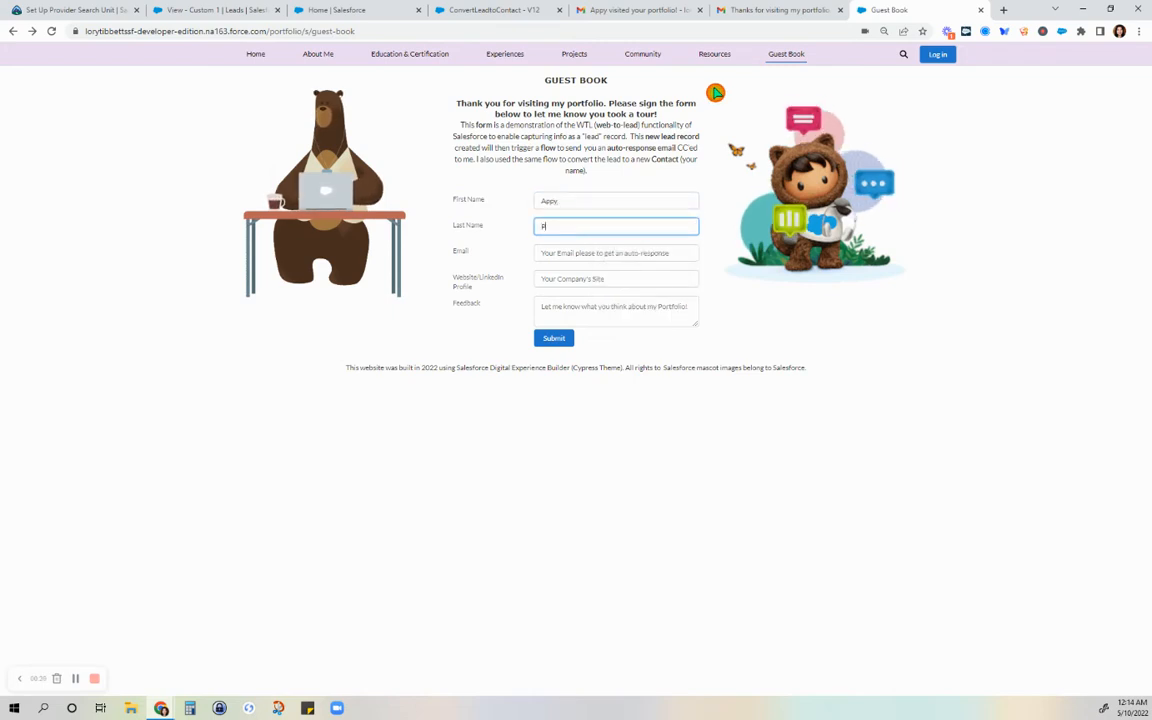
text(awsome)
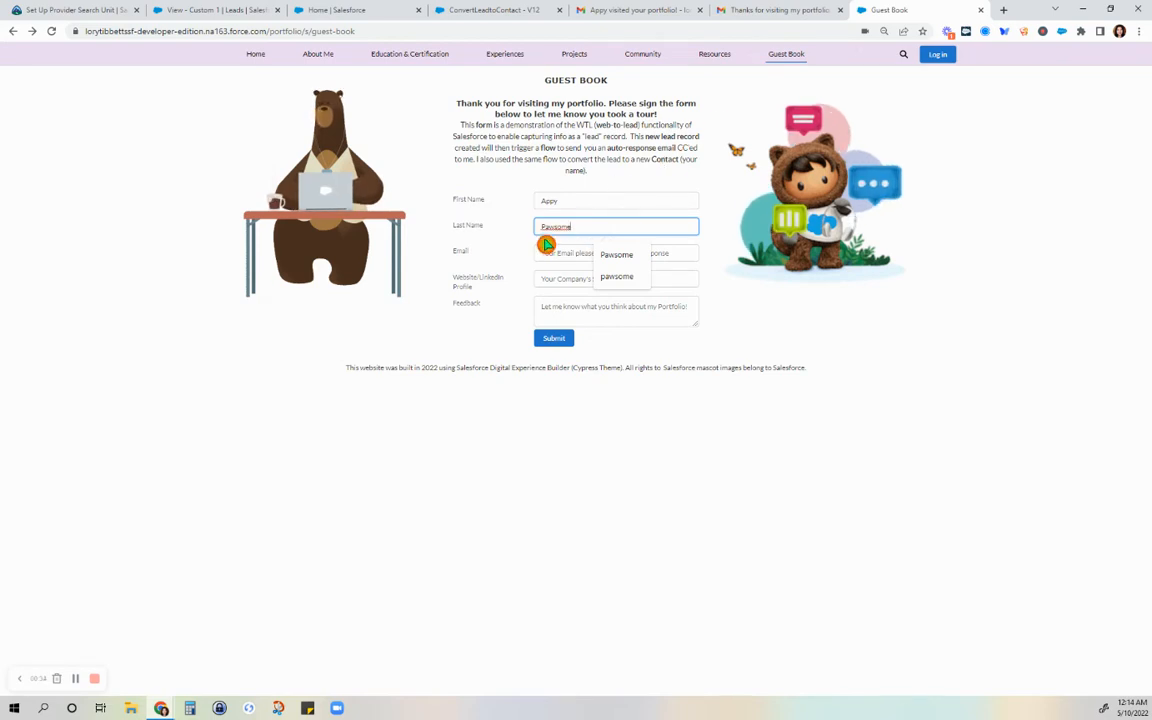
click(616, 252)
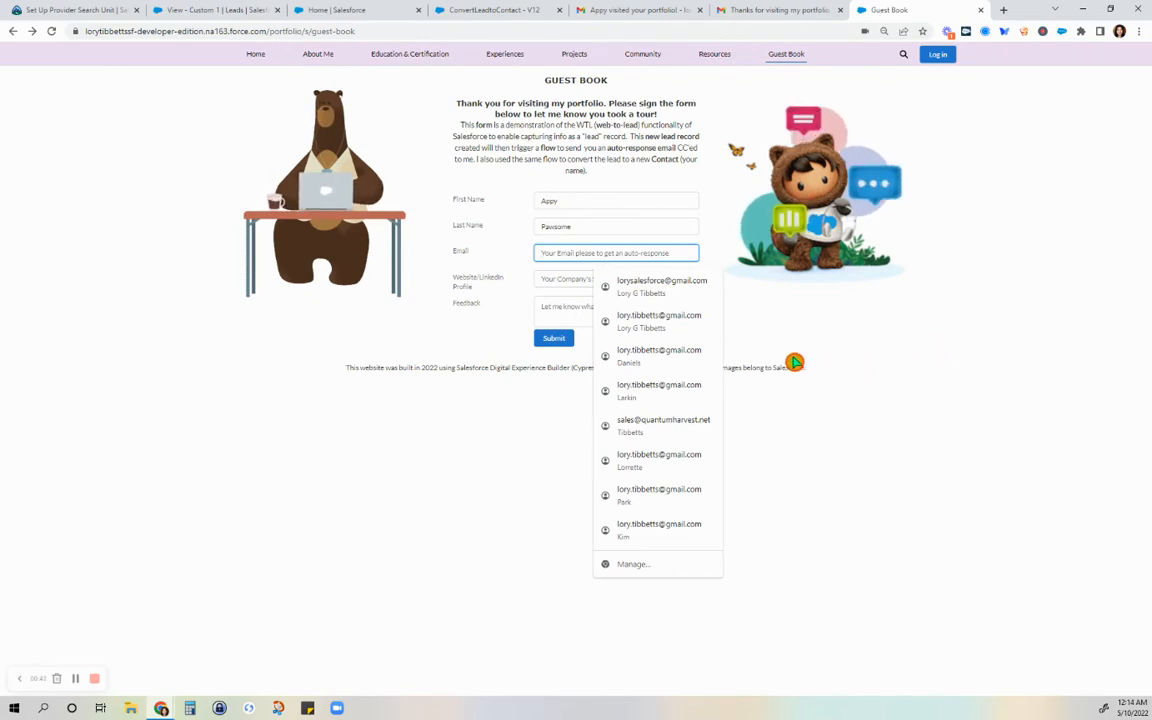
mouse_move(468, 256)
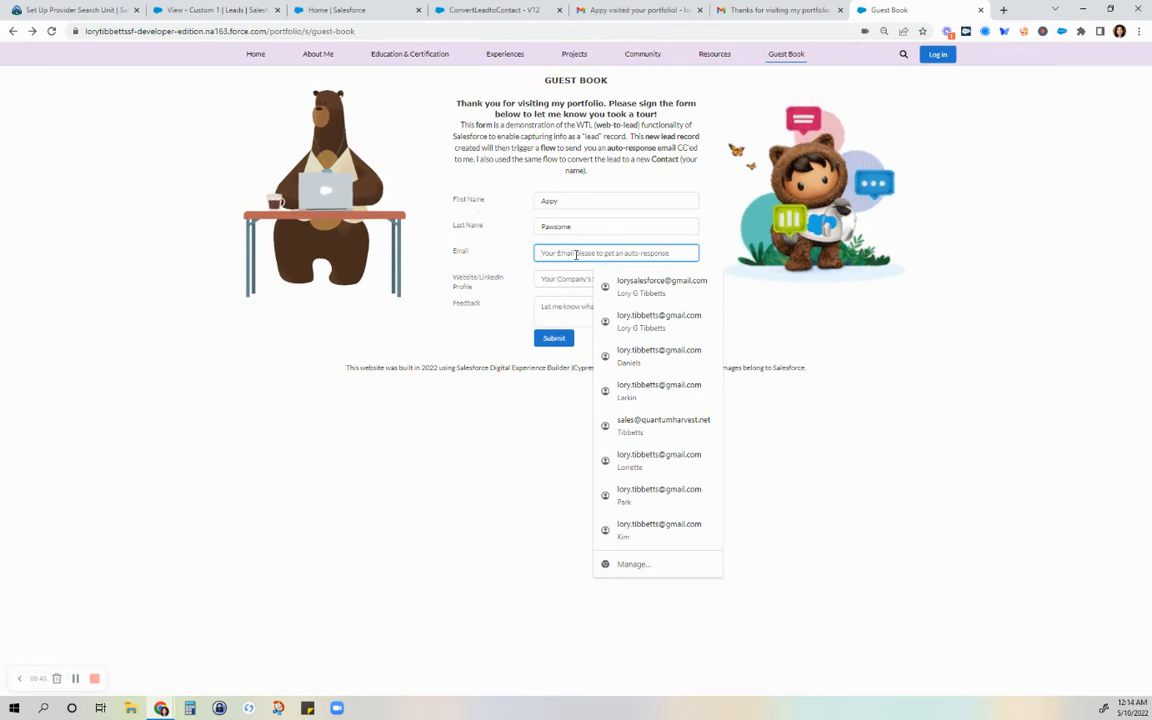
Fill the email field from a saved autofill address and submit the Guest Book entry.
click(662, 286)
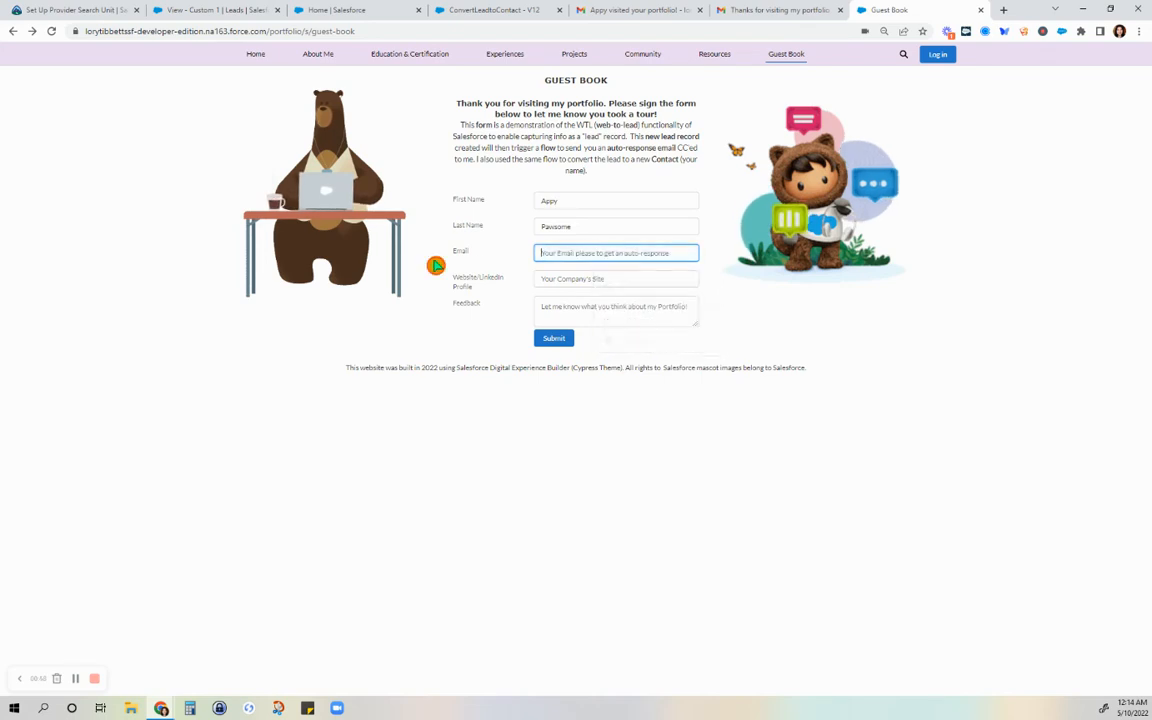
click(552, 338)
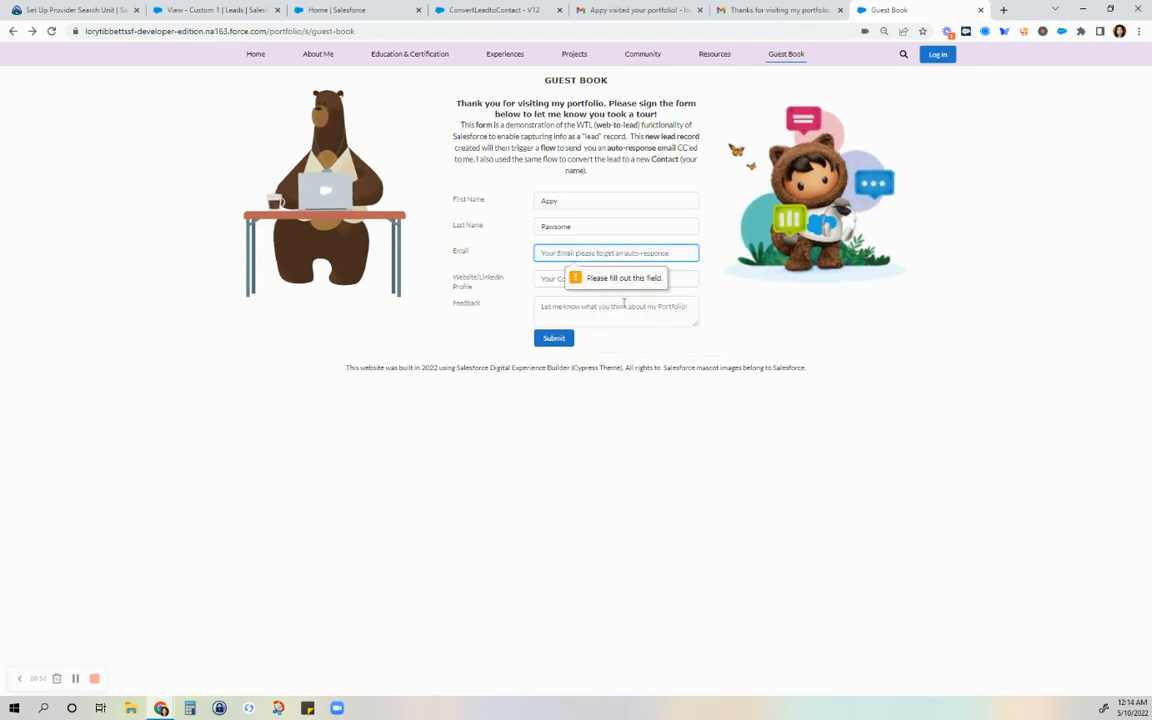
click(616, 252)
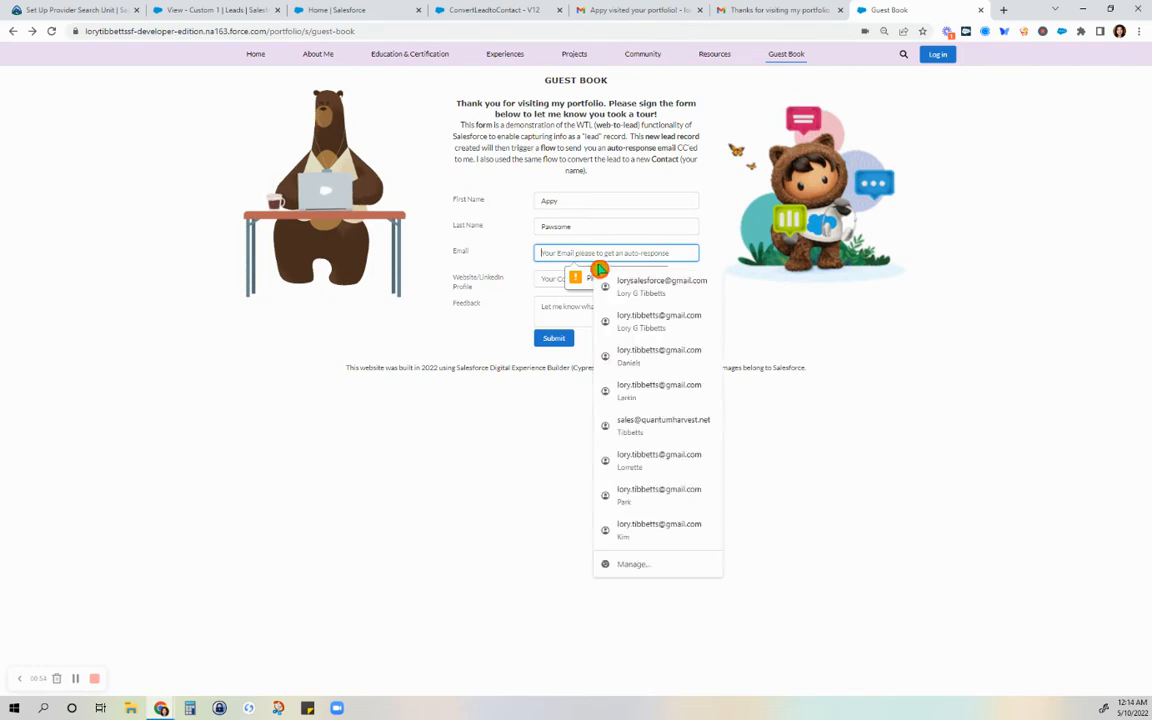
click(662, 280)
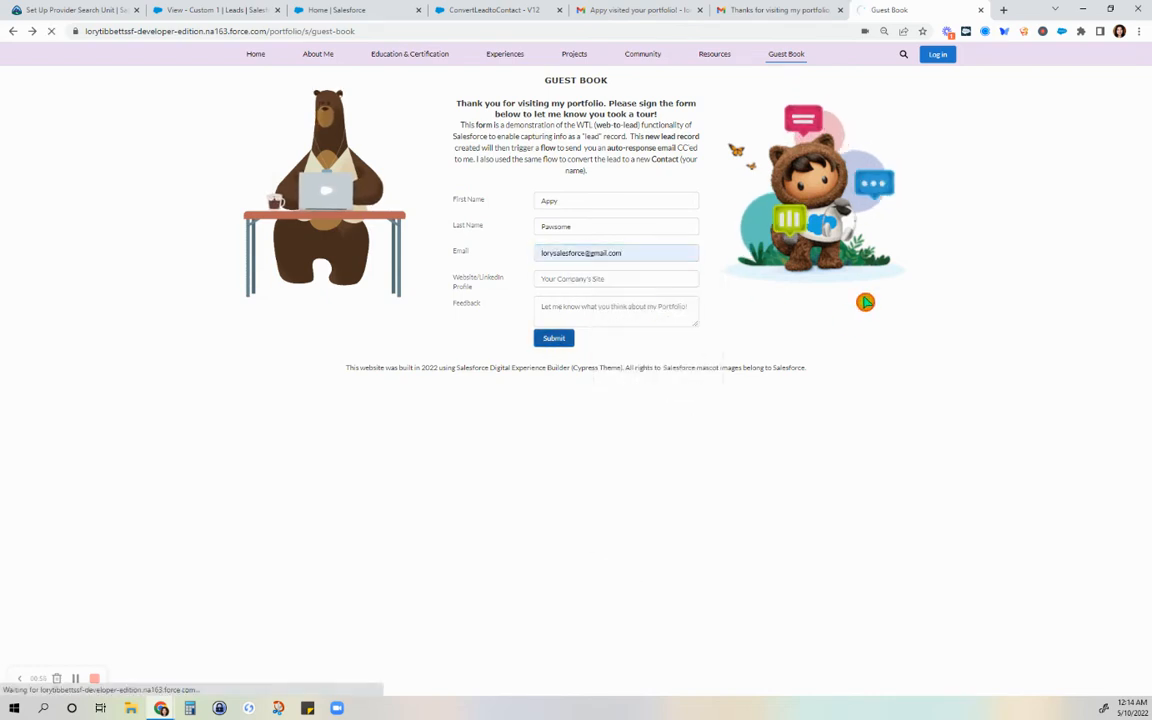
click(552, 338)
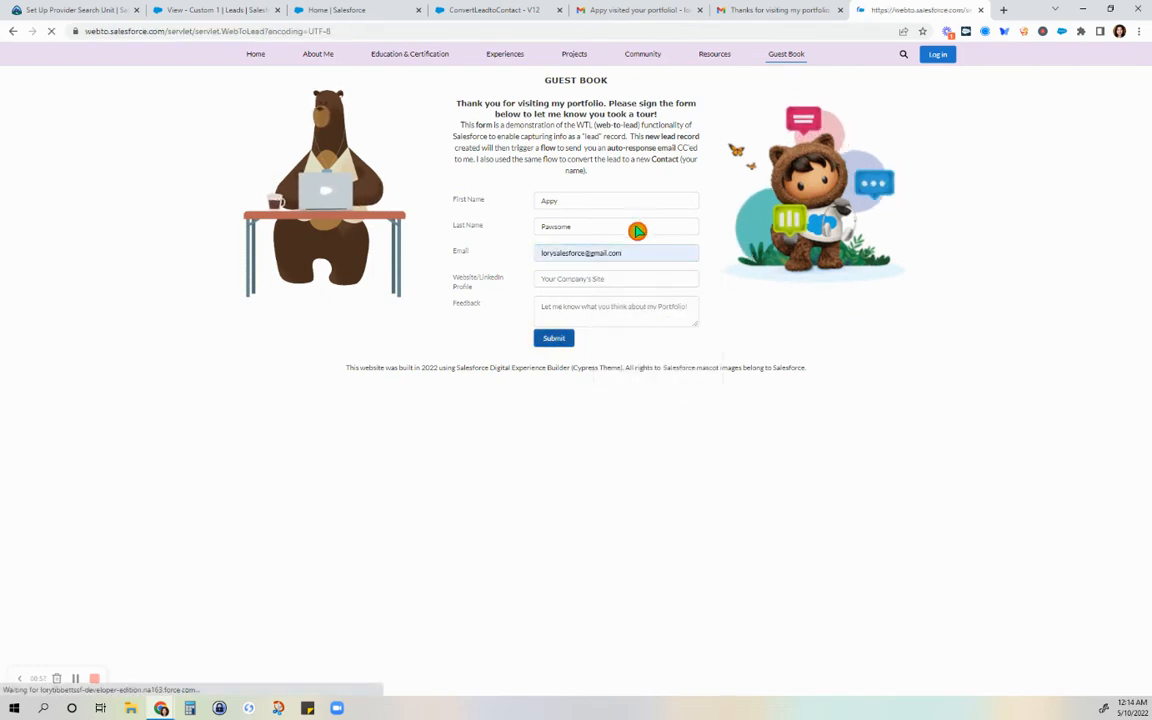
click(778, 10)
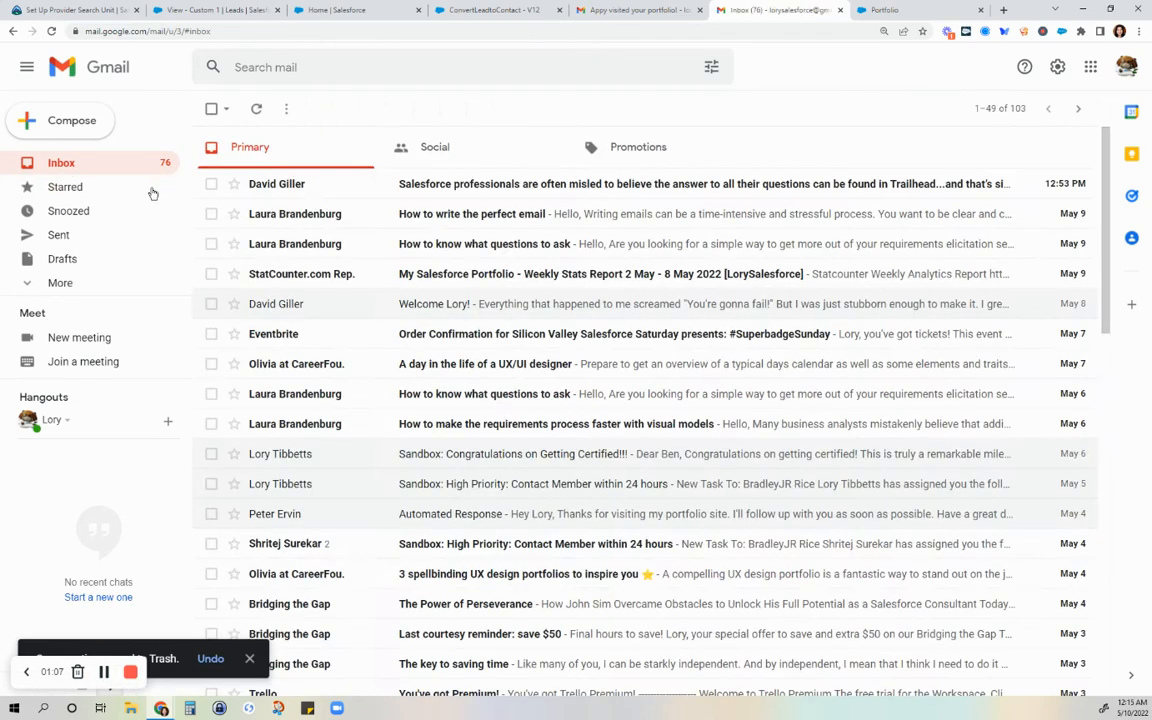
Refresh the inbox and read the new "Thanks for visiting my portfolio, Appy!" email.
click(1016, 244)
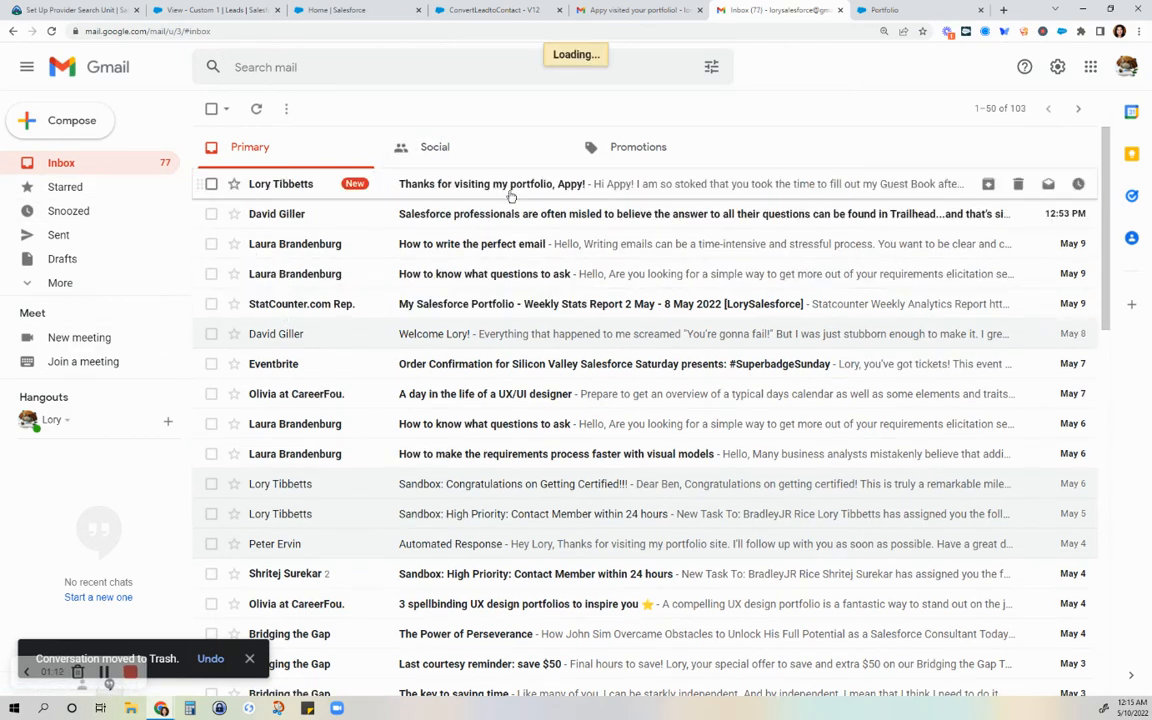
click(490, 184)
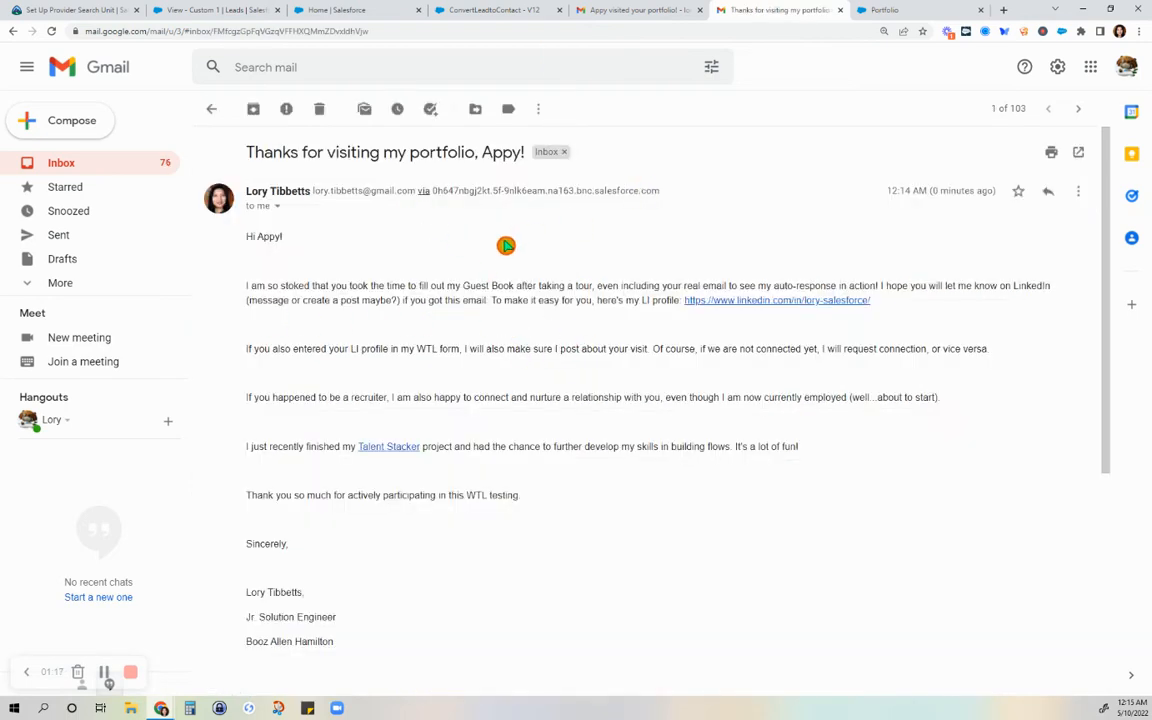
mouse_move(494, 268)
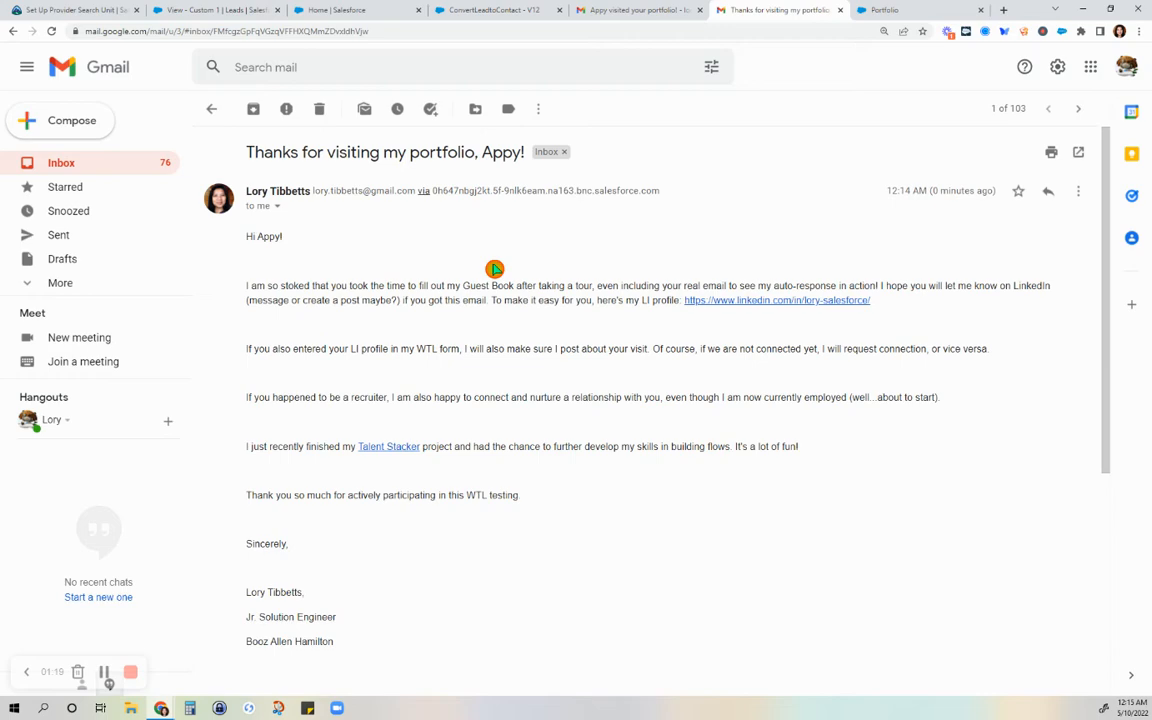
scroll(down, 3)
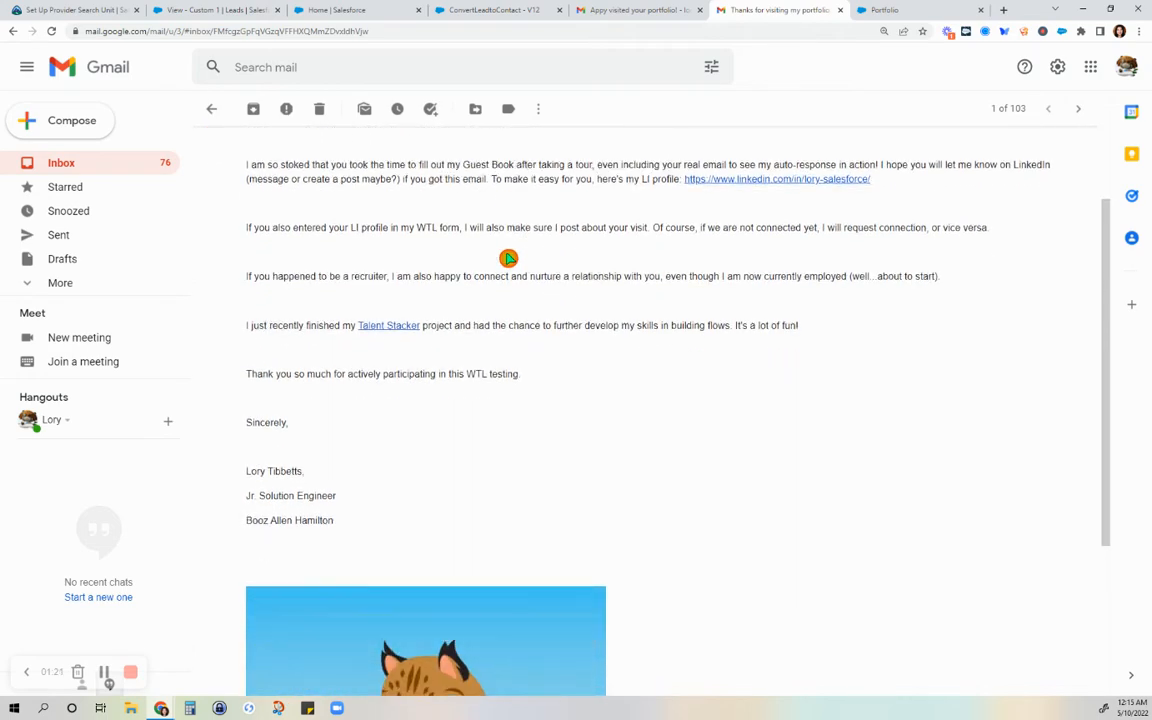
scroll(down, 3)
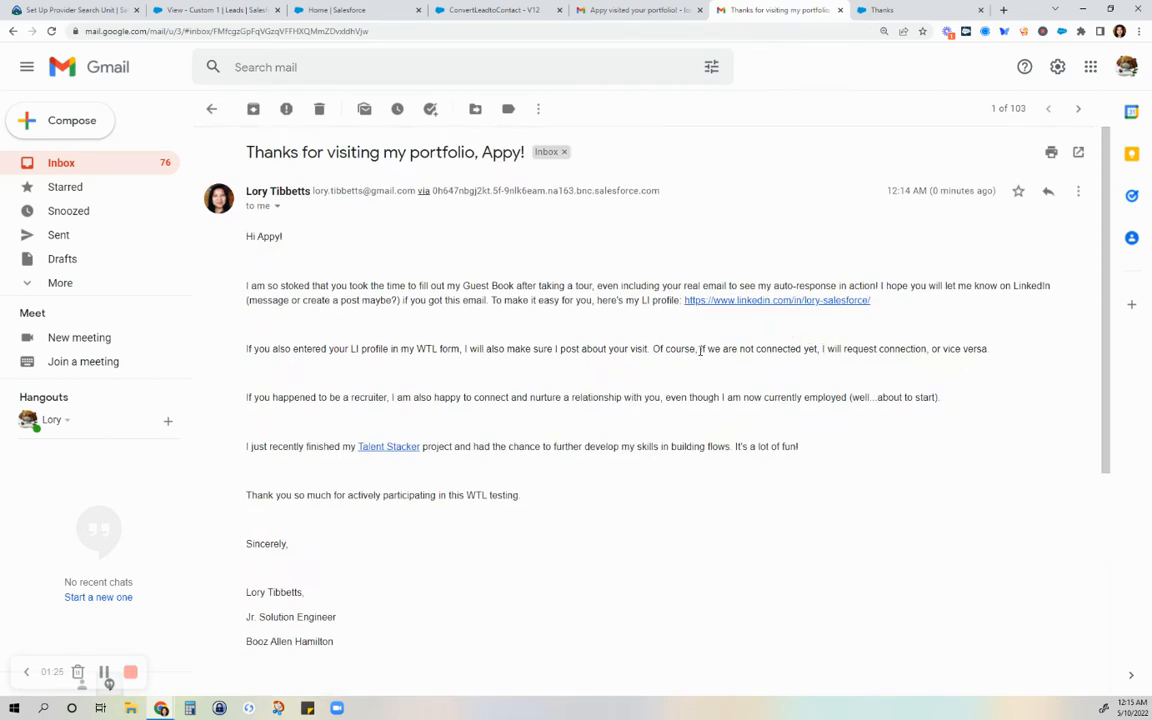
mouse_move(844, 300)
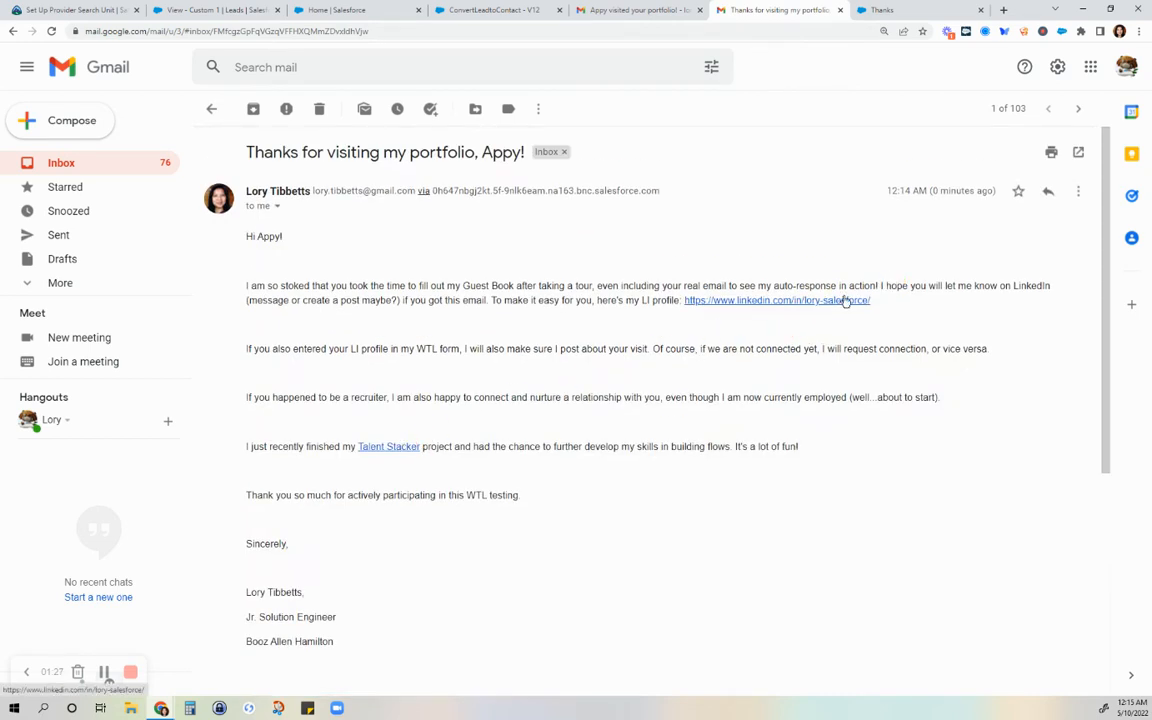
mouse_move(538, 304)
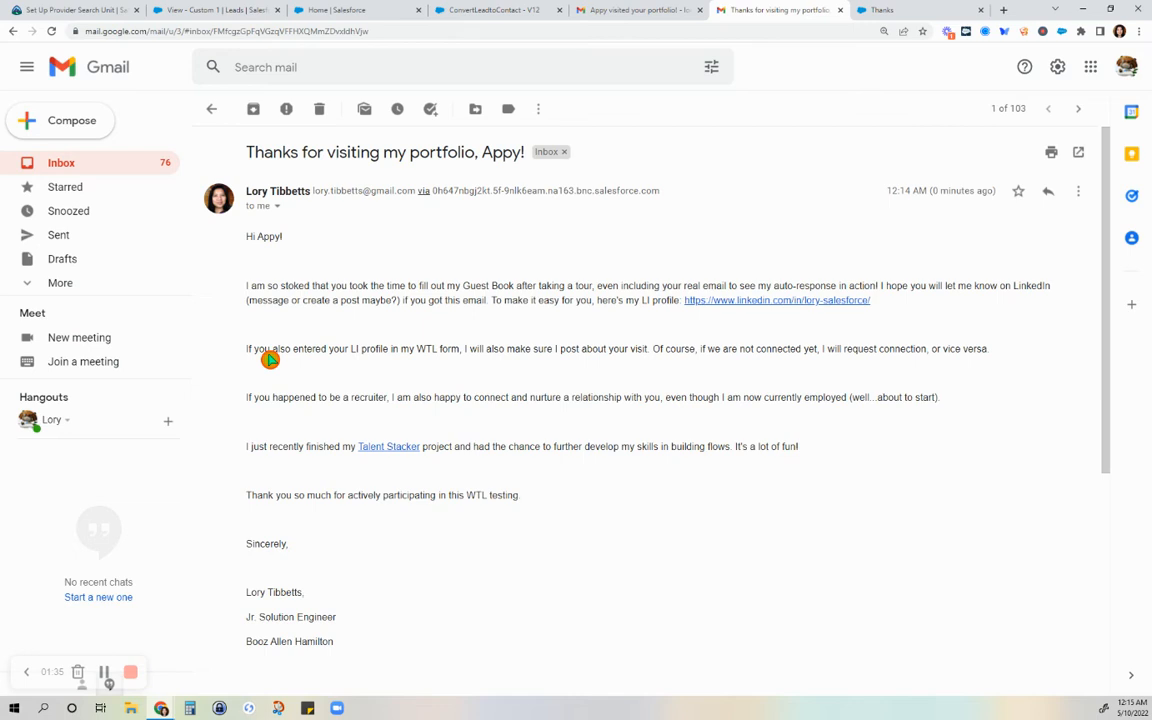
mouse_move(570, 412)
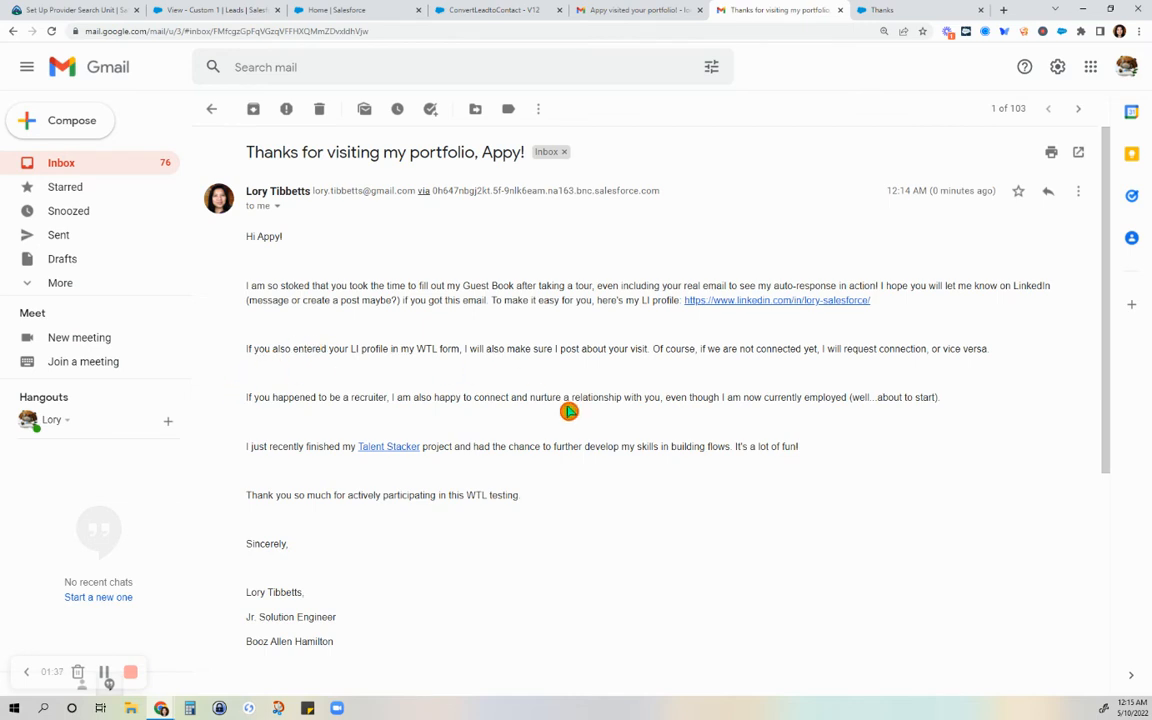
mouse_move(900, 348)
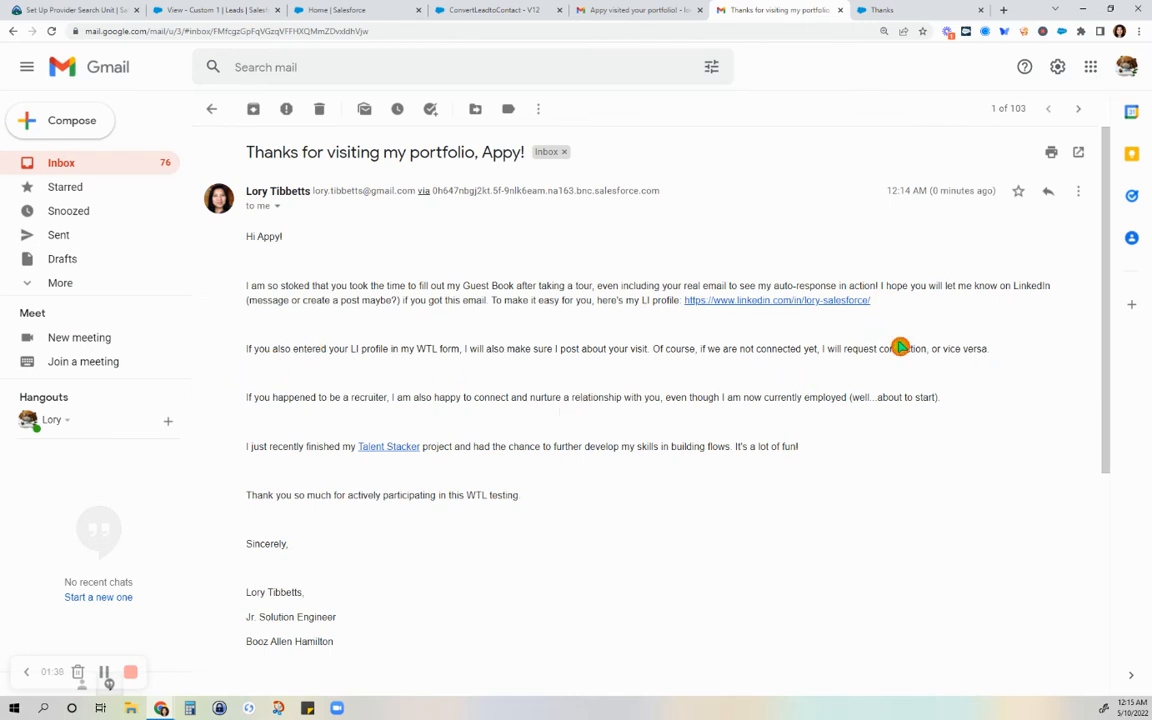
mouse_move(716, 380)
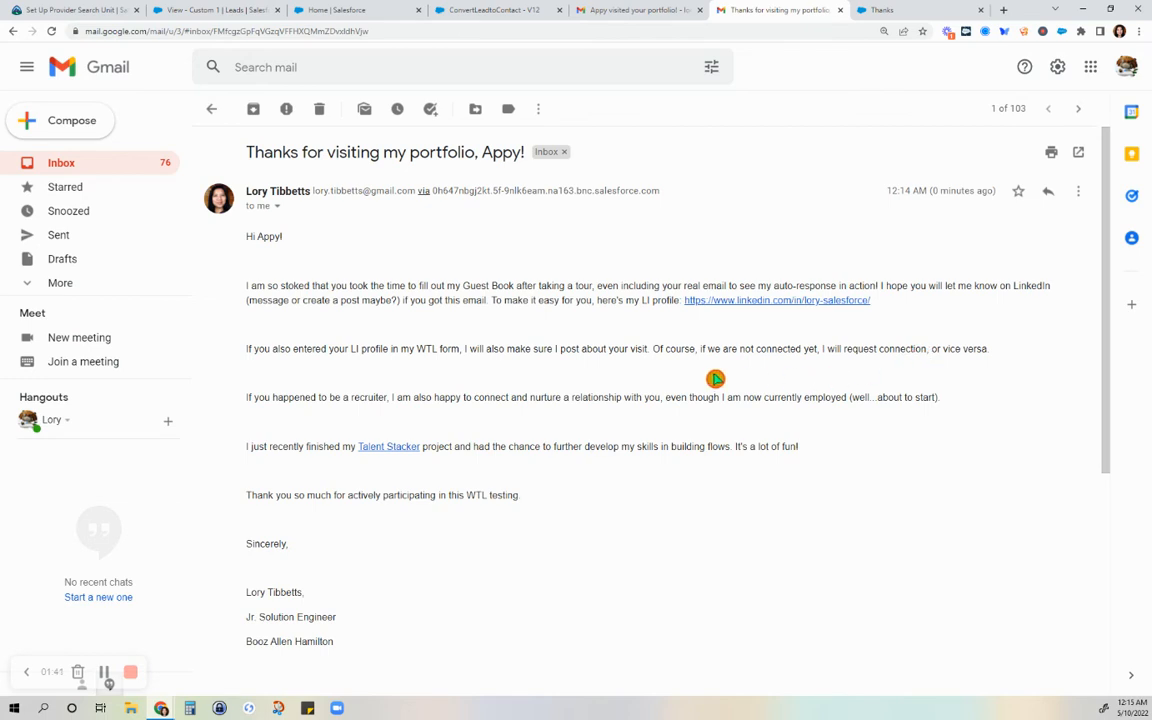
mouse_move(608, 122)
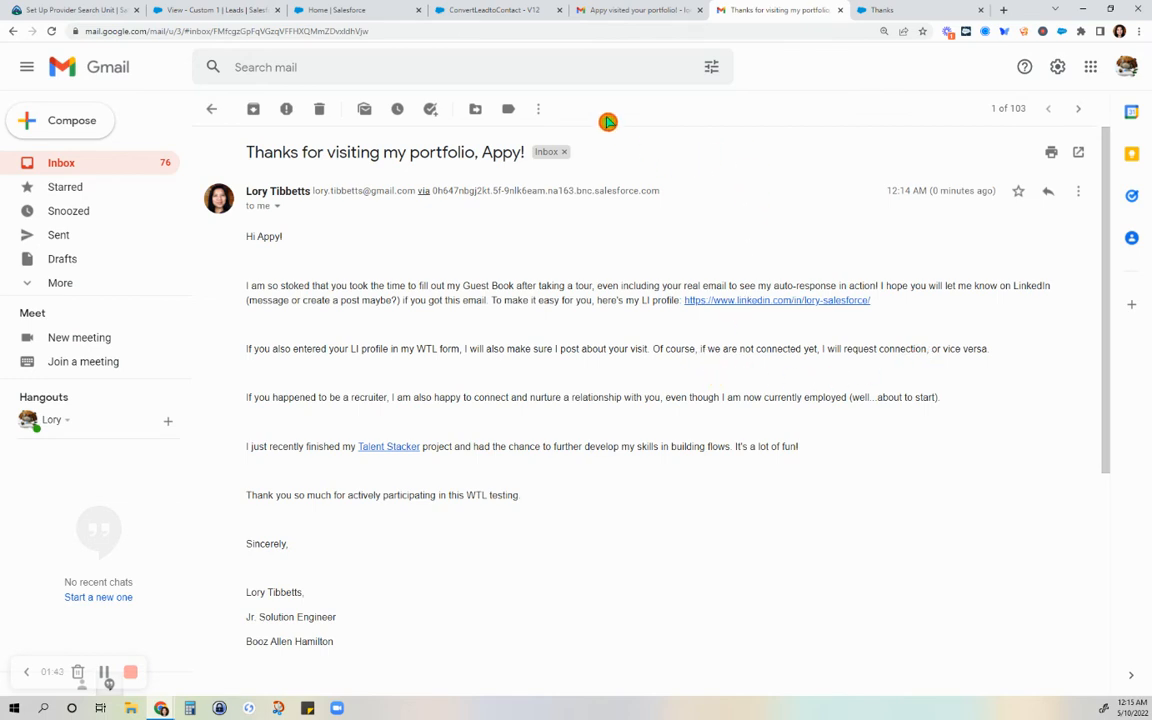
click(638, 10)
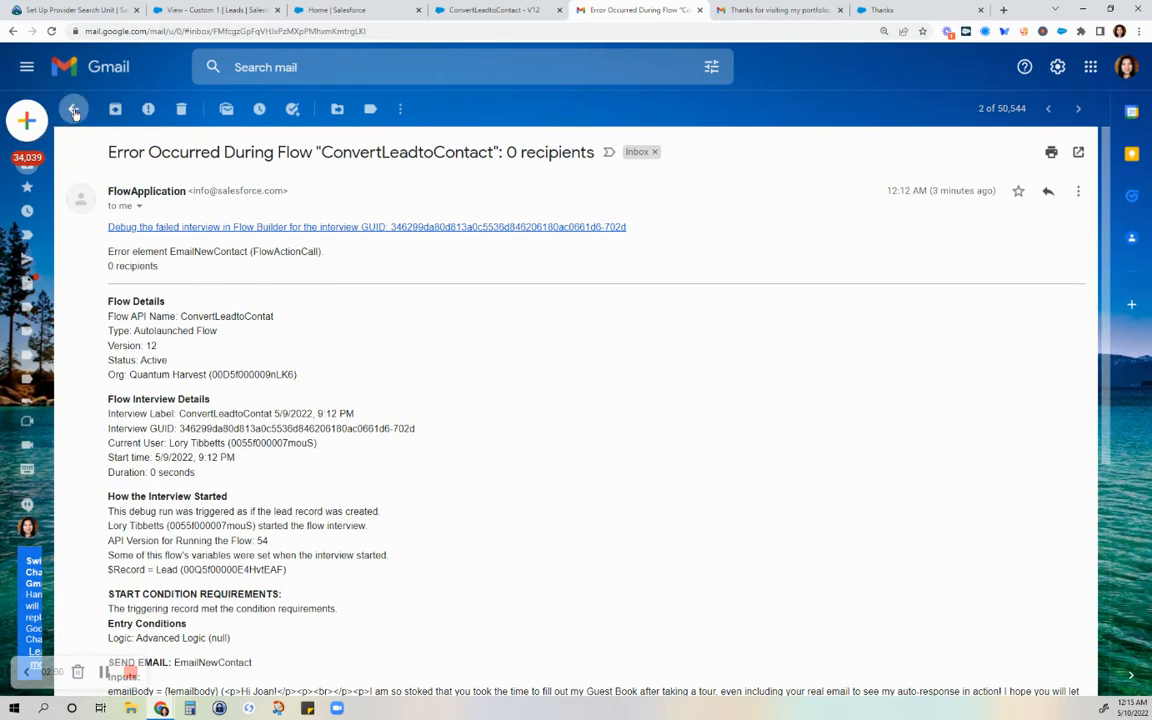
click(72, 108)
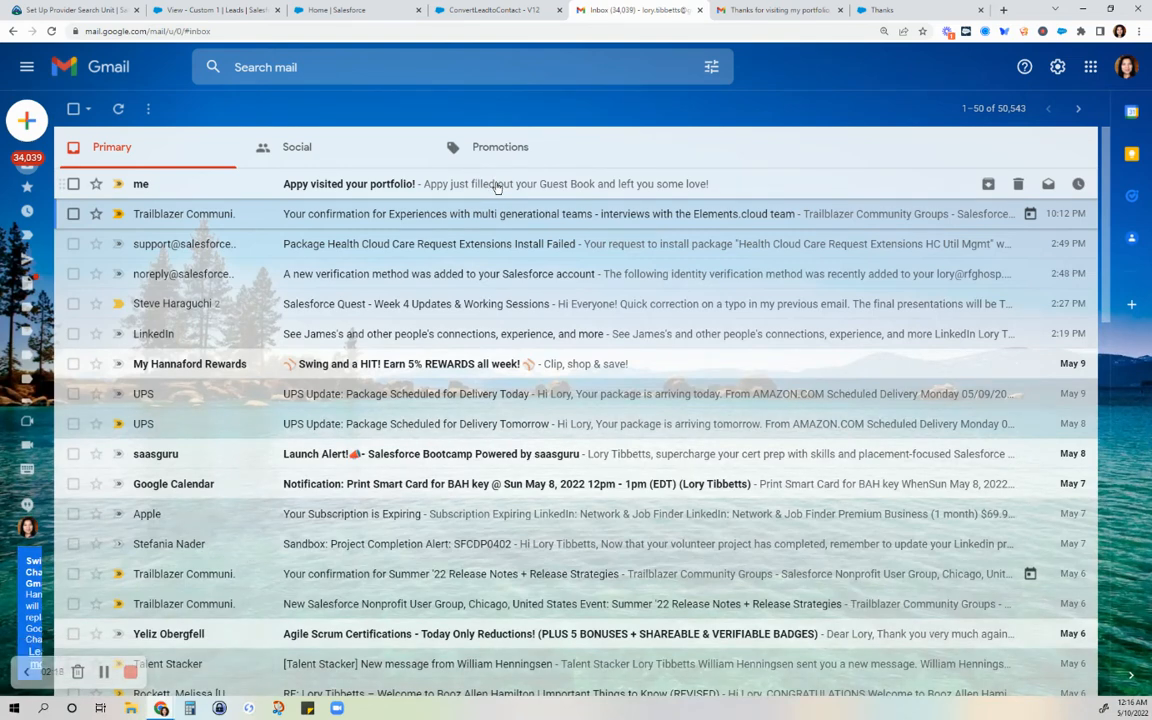
mouse_move(500, 192)
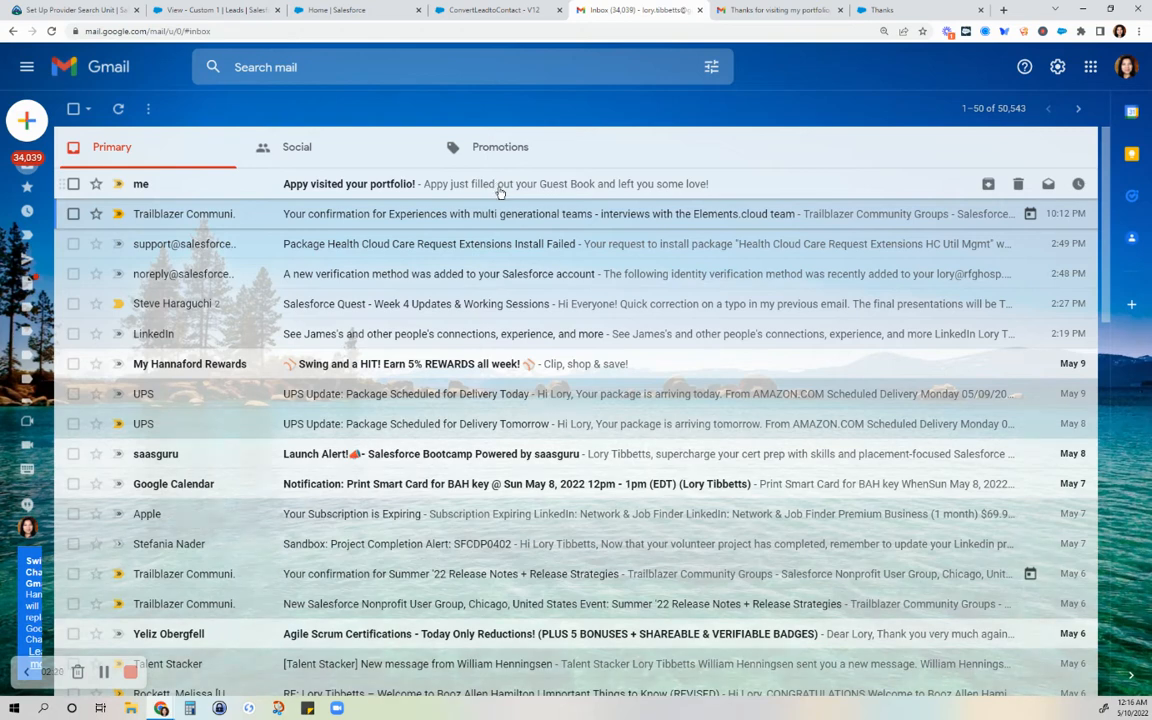
mouse_move(504, 196)
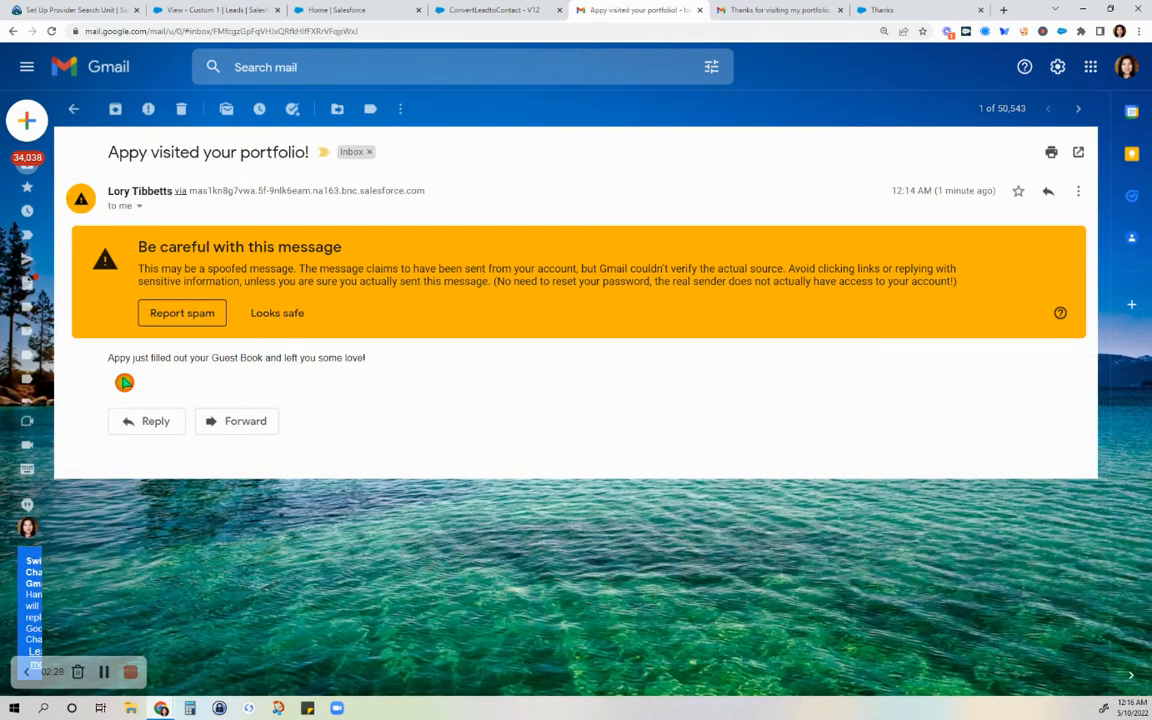
mouse_move(242, 350)
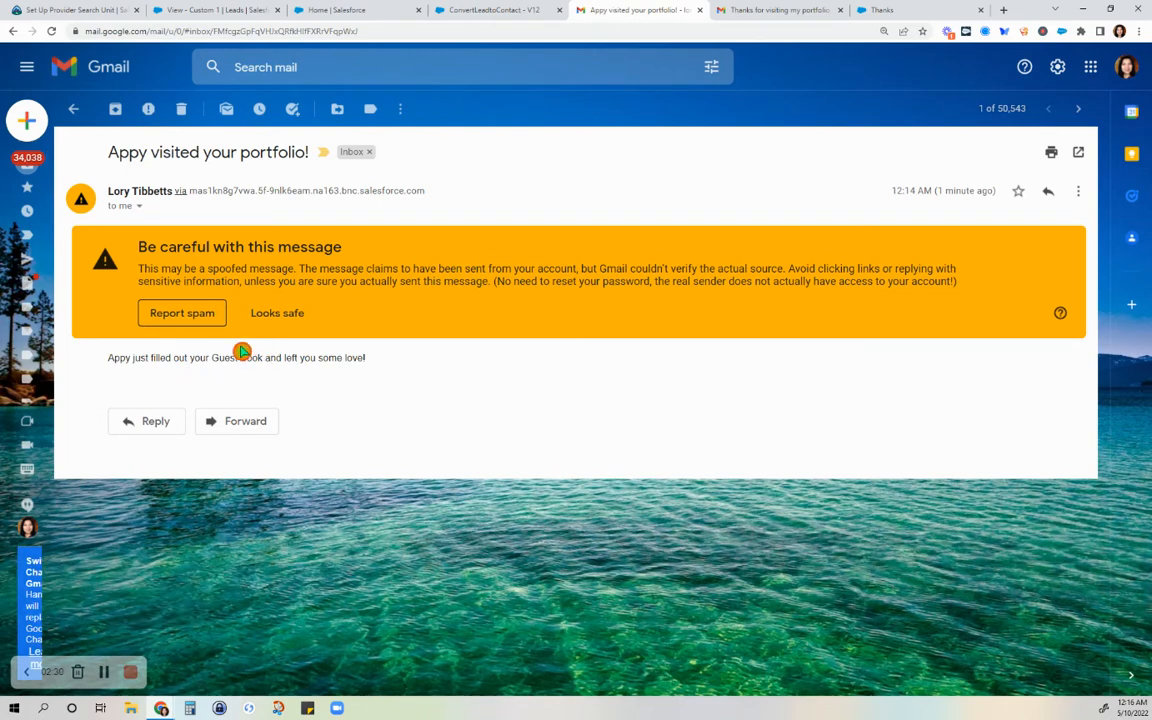
mouse_move(100, 368)
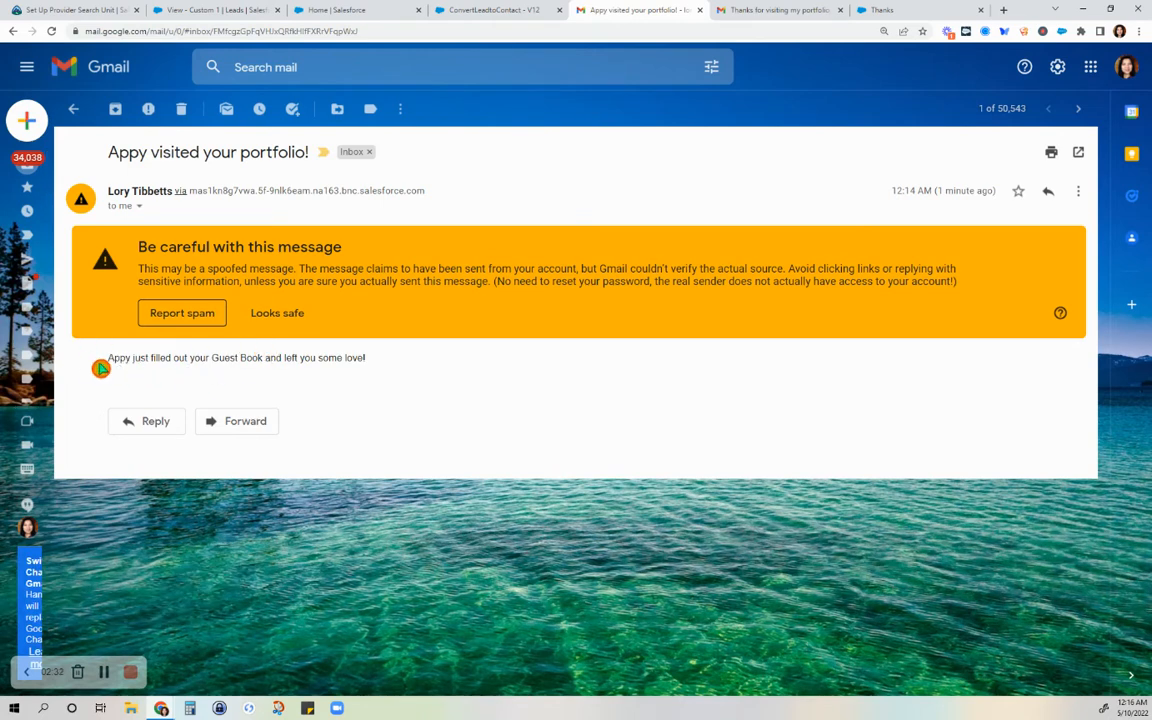
mouse_move(280, 368)
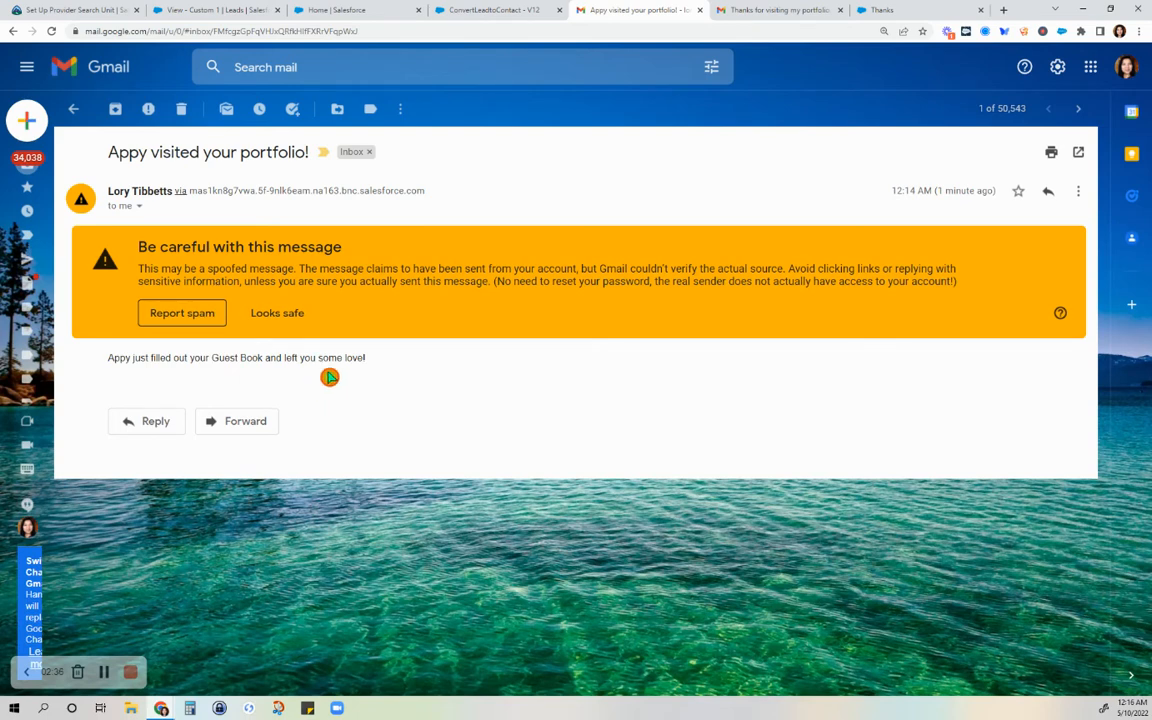
mouse_move(336, 376)
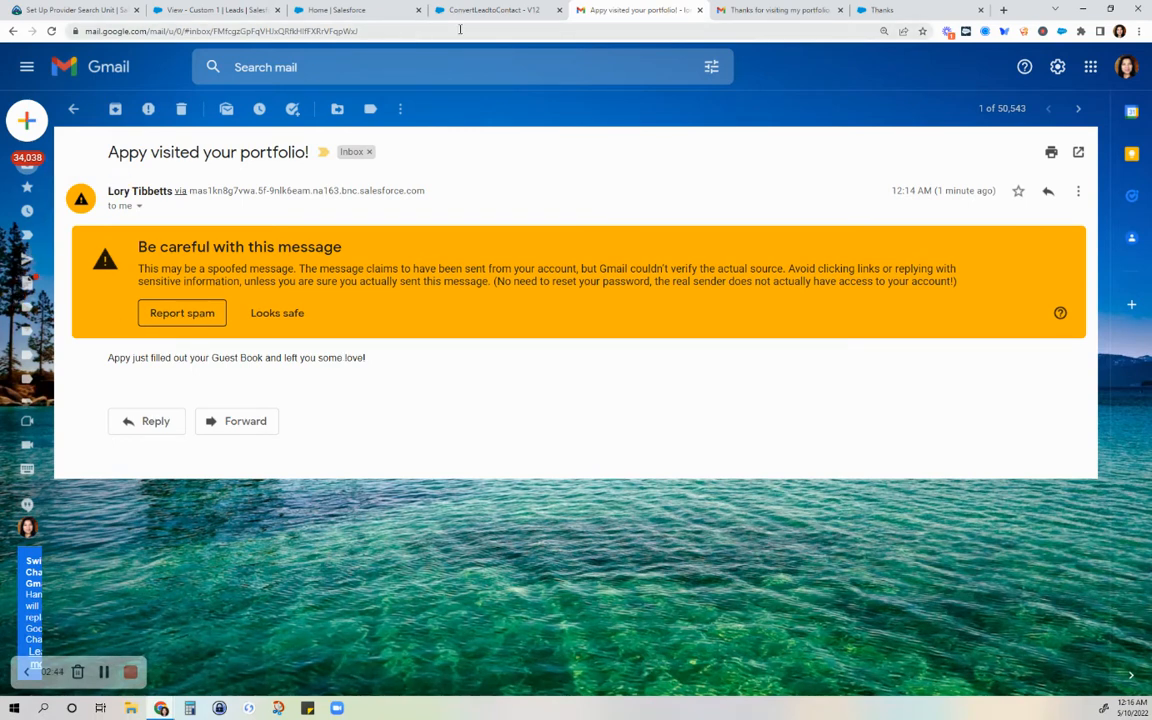
mouse_move(516, 90)
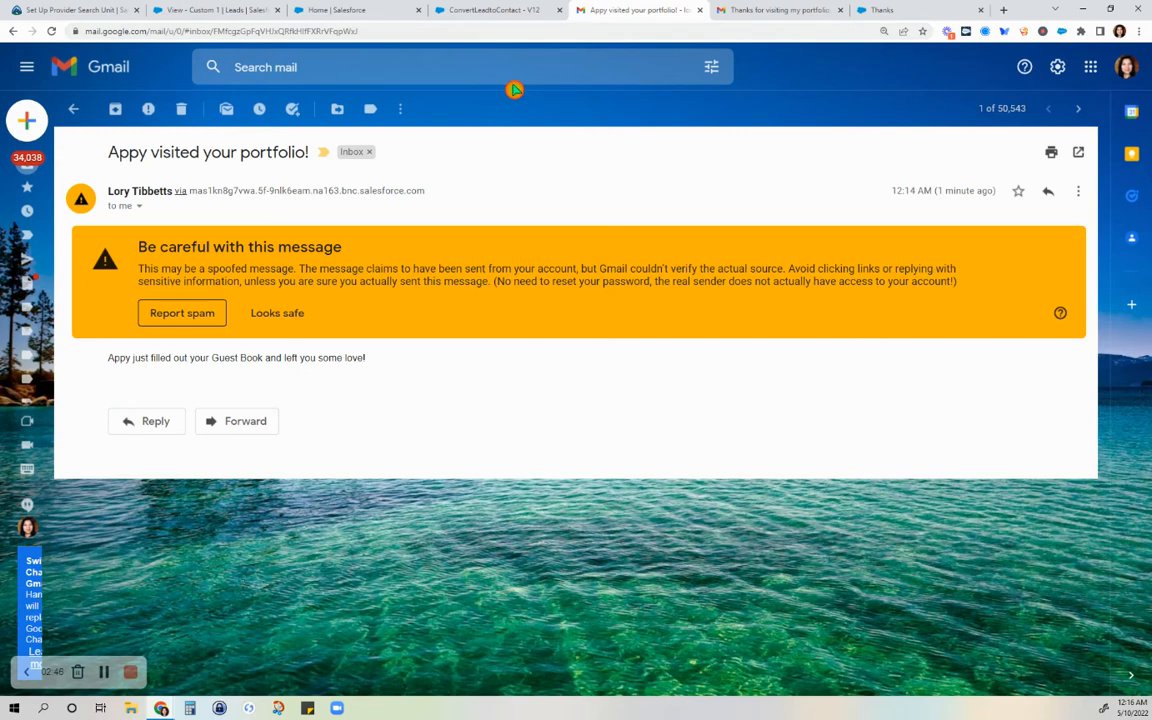
mouse_move(556, 100)
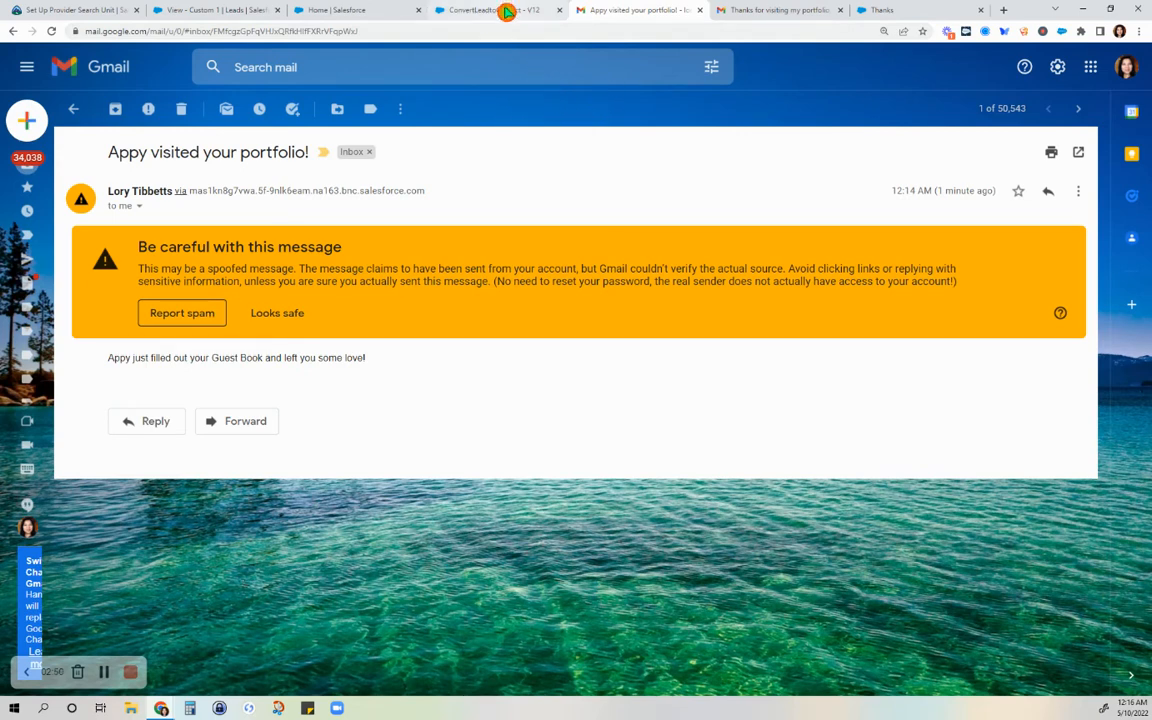
Review the thank-you email, then return to the ConvertLeadtoContact flow in Flow Builder.
click(780, 10)
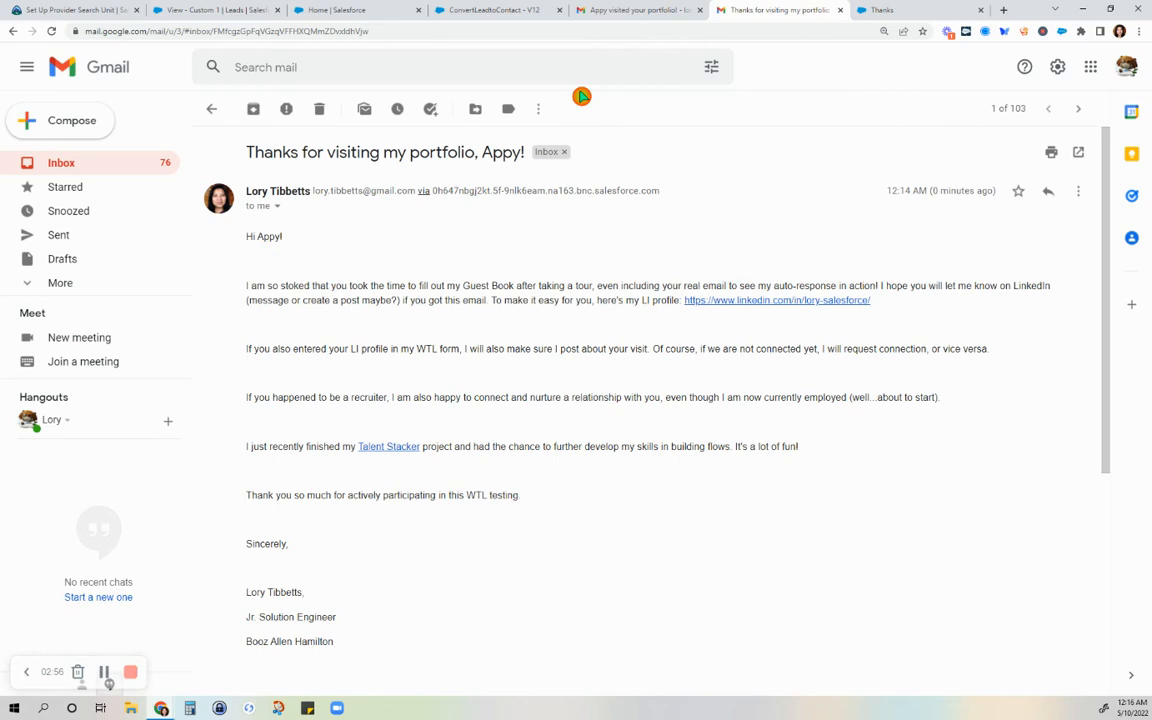
click(496, 10)
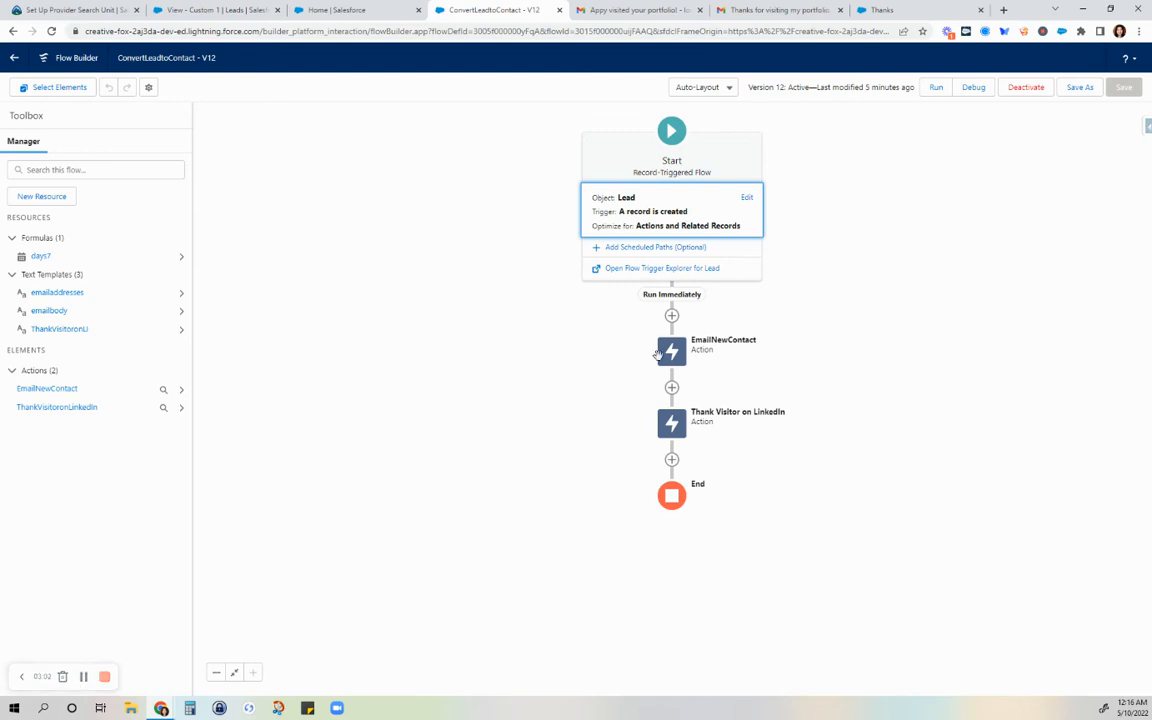
click(672, 352)
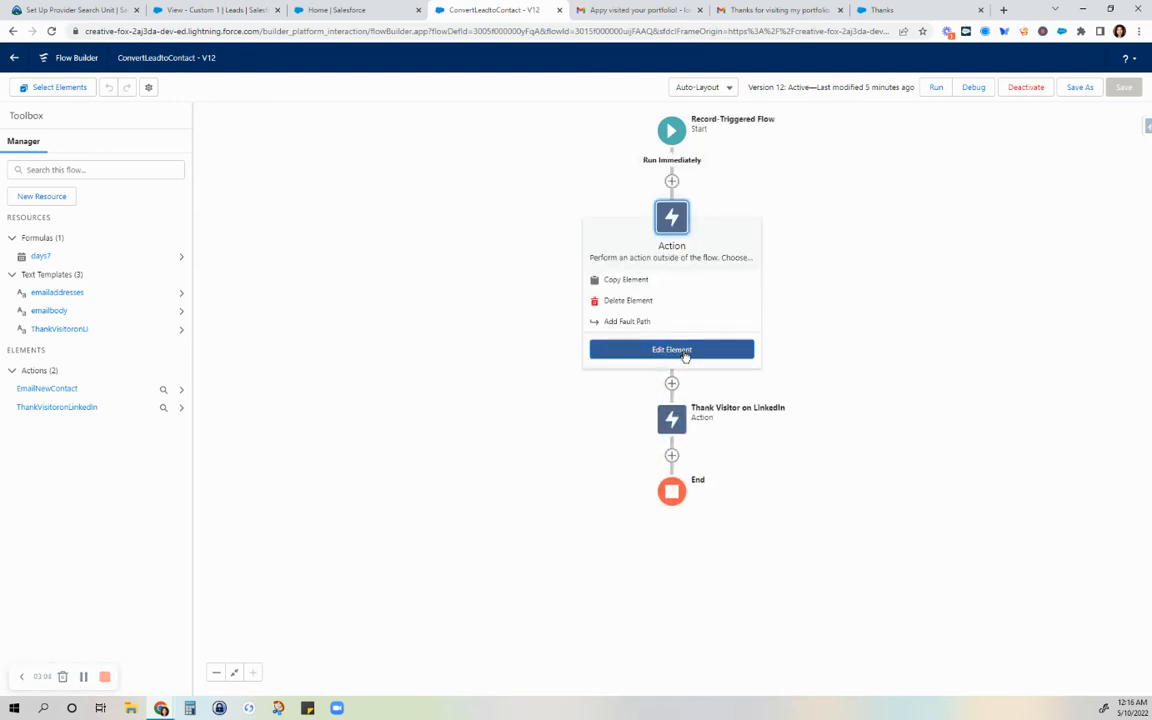
click(672, 348)
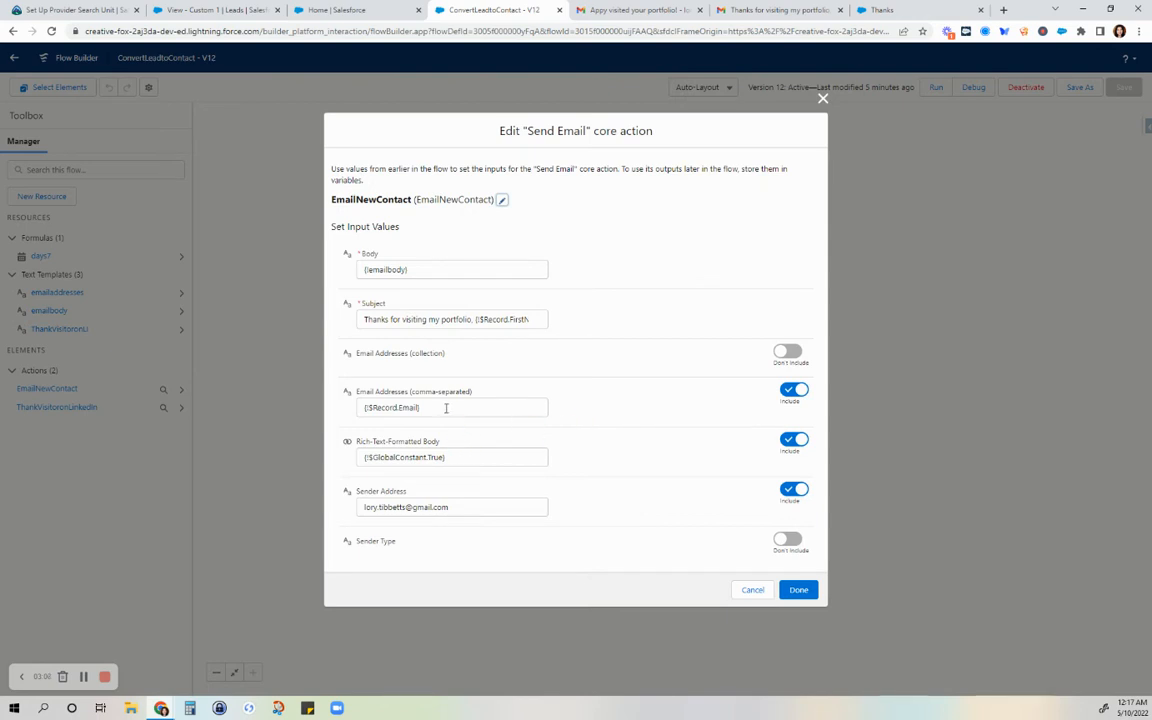
mouse_move(400, 510)
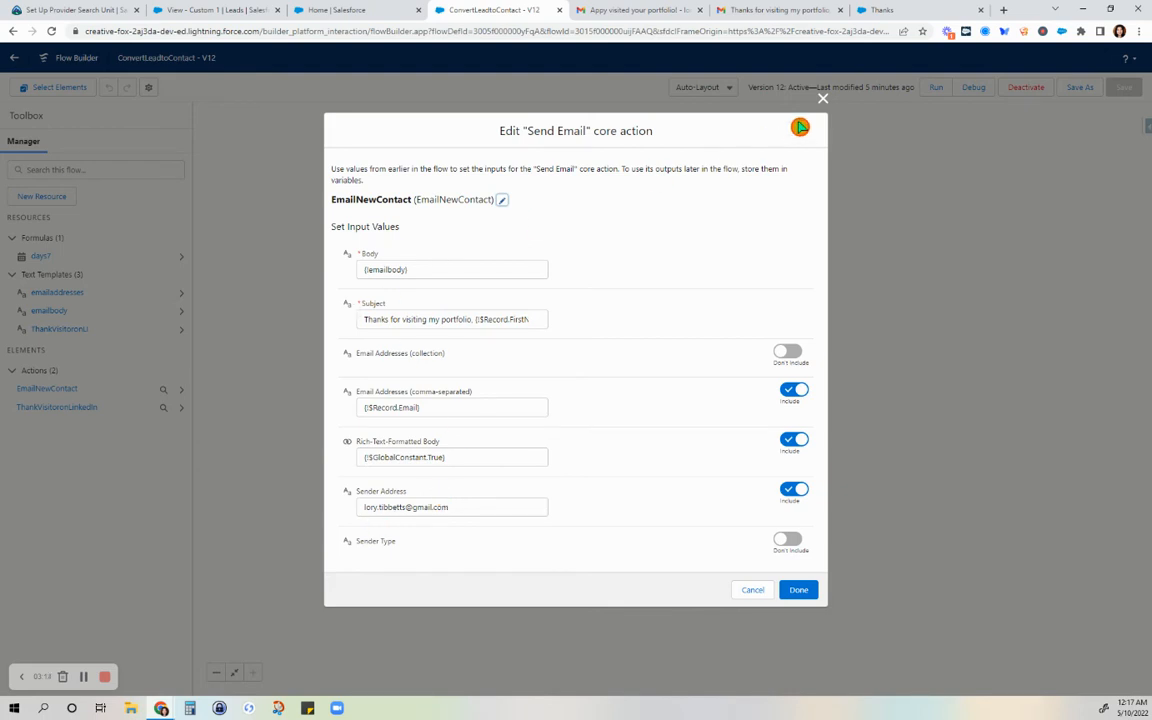
mouse_move(726, 608)
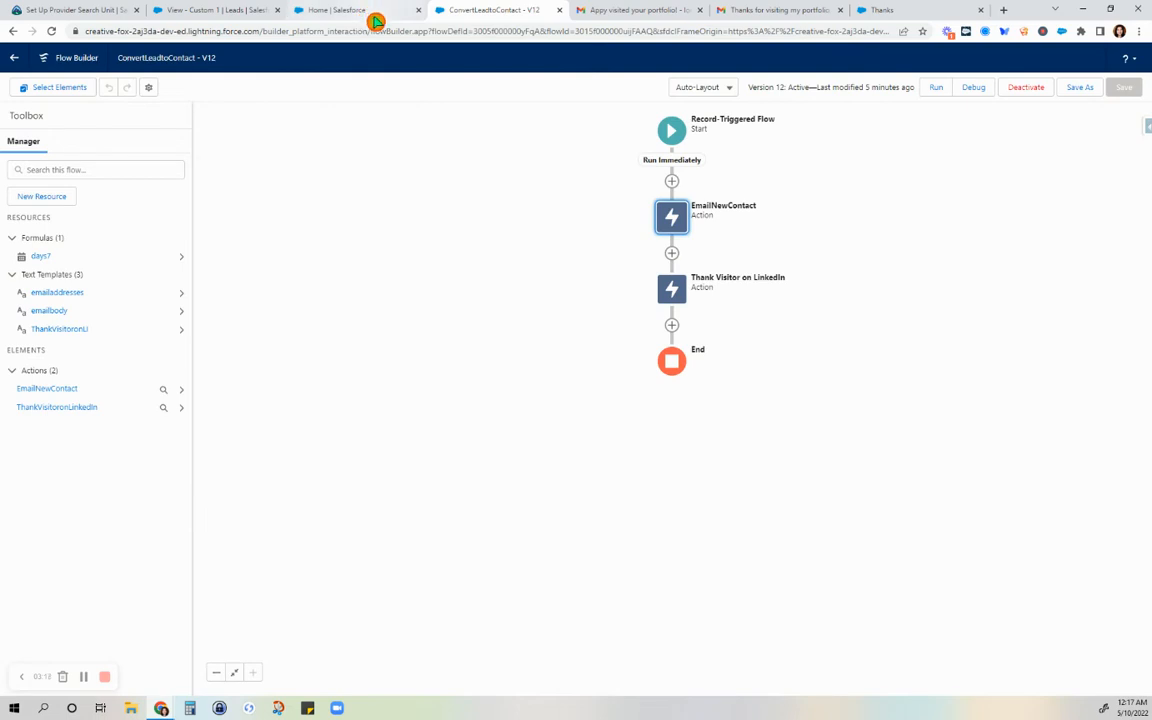
mouse_move(464, 332)
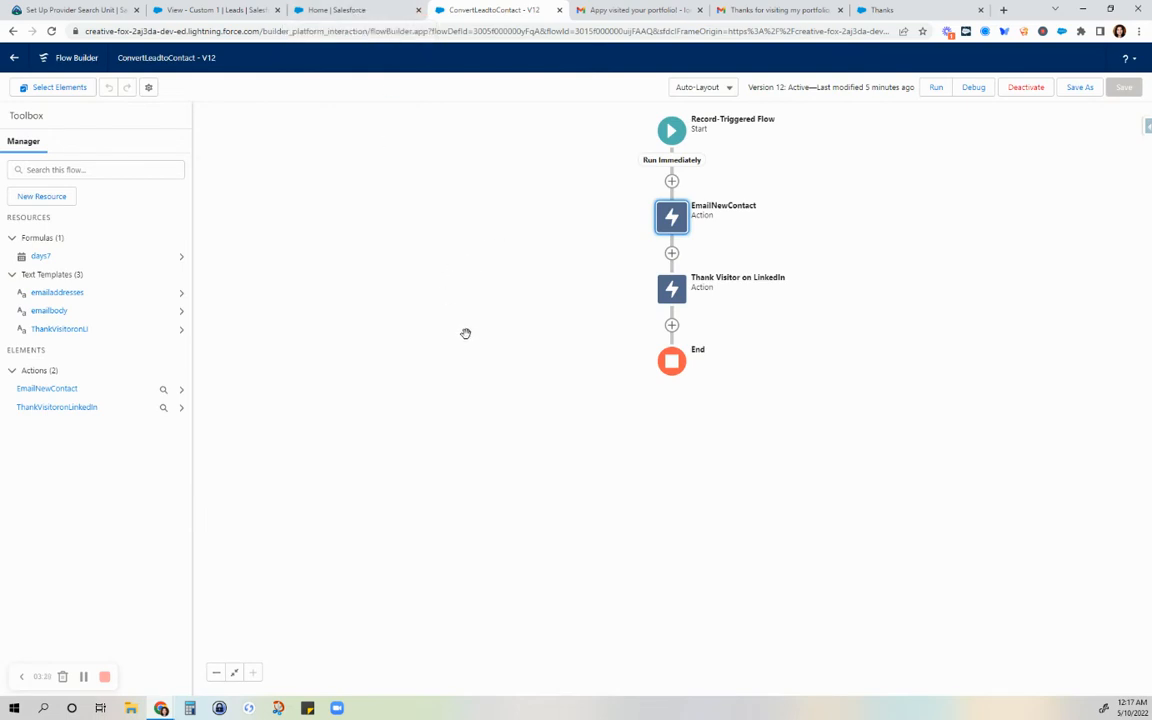
mouse_move(536, 292)
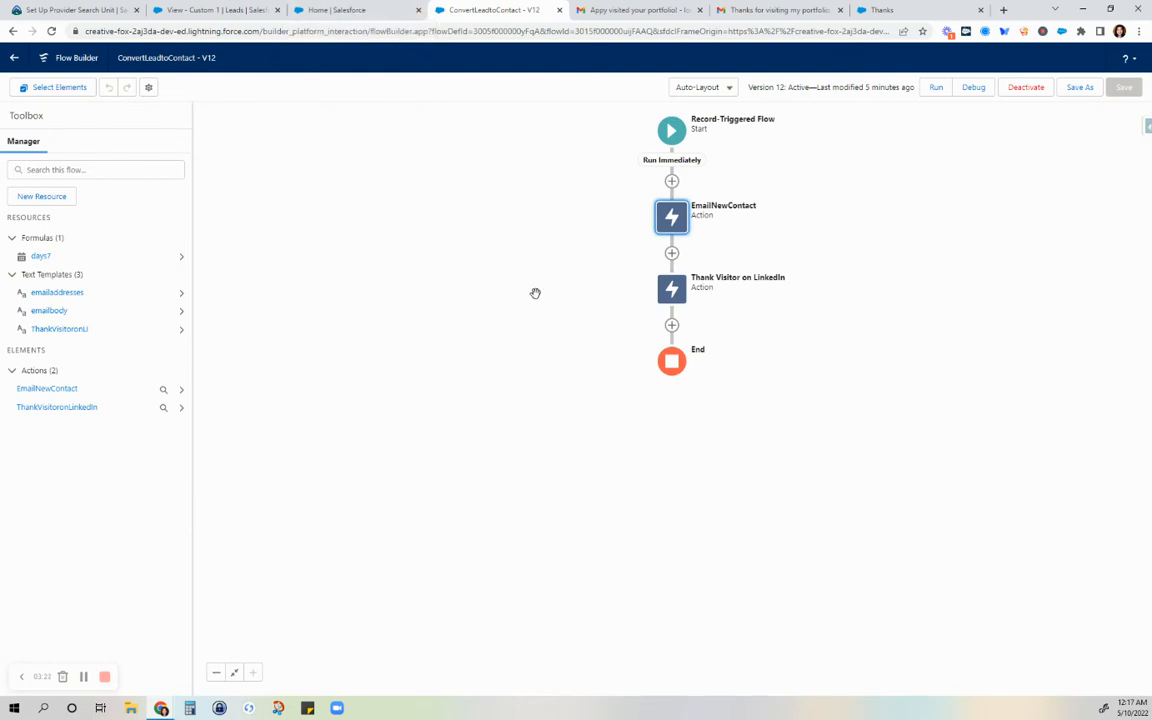
mouse_move(432, 310)
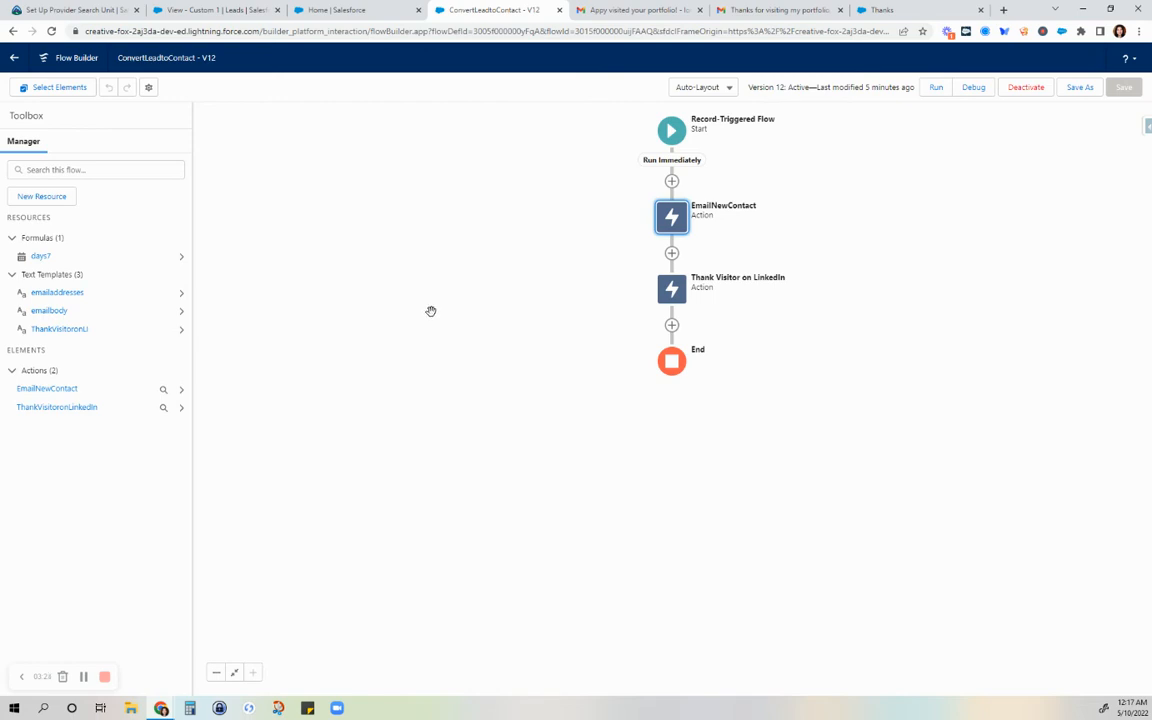
mouse_move(640, 276)
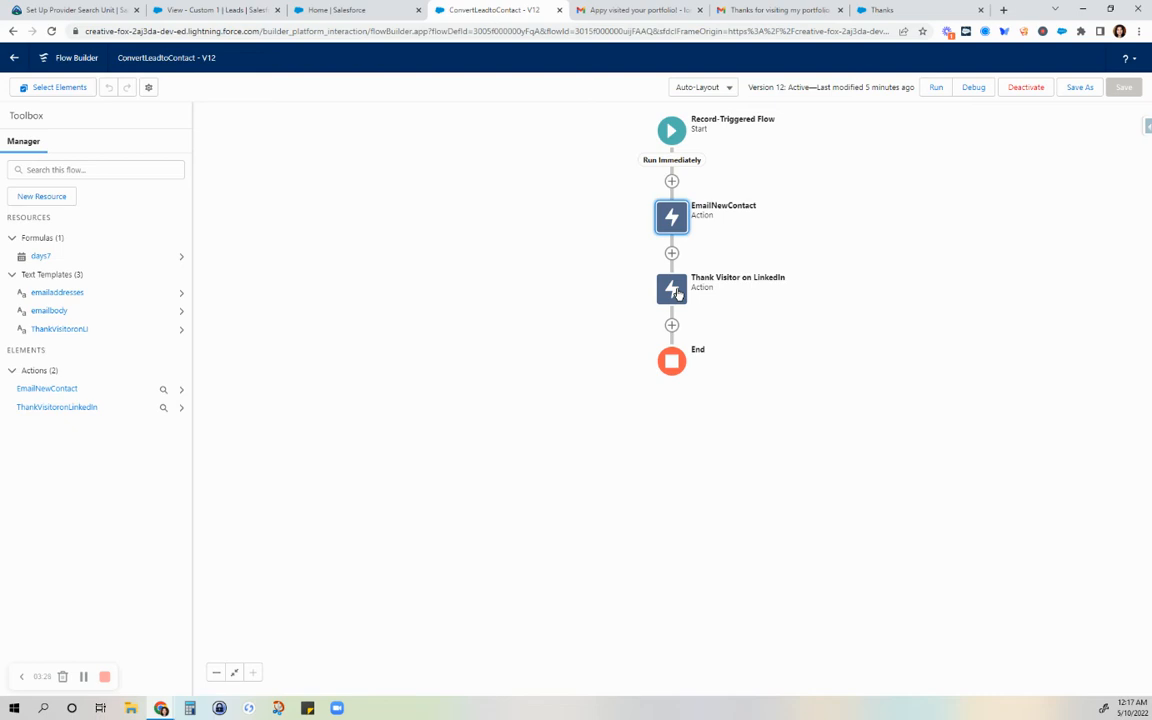
Review the Thank Visitor on LinkedIn task action and its ThankVisitorcontact text template without changes.
click(672, 288)
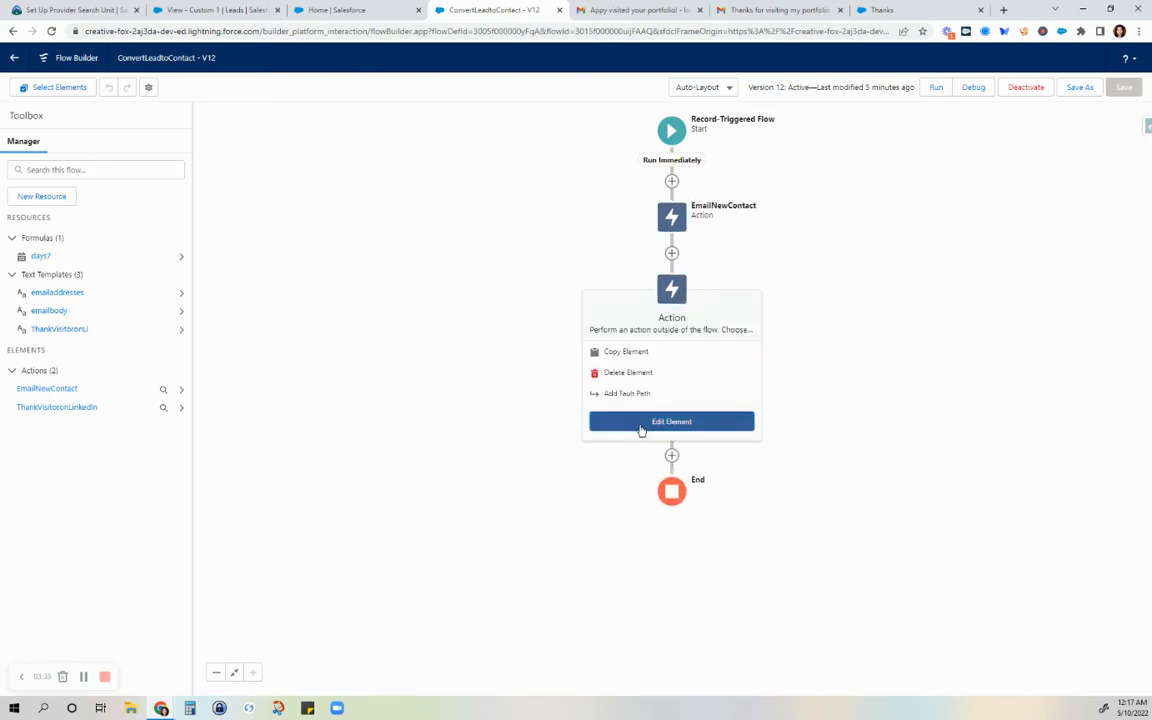
click(672, 420)
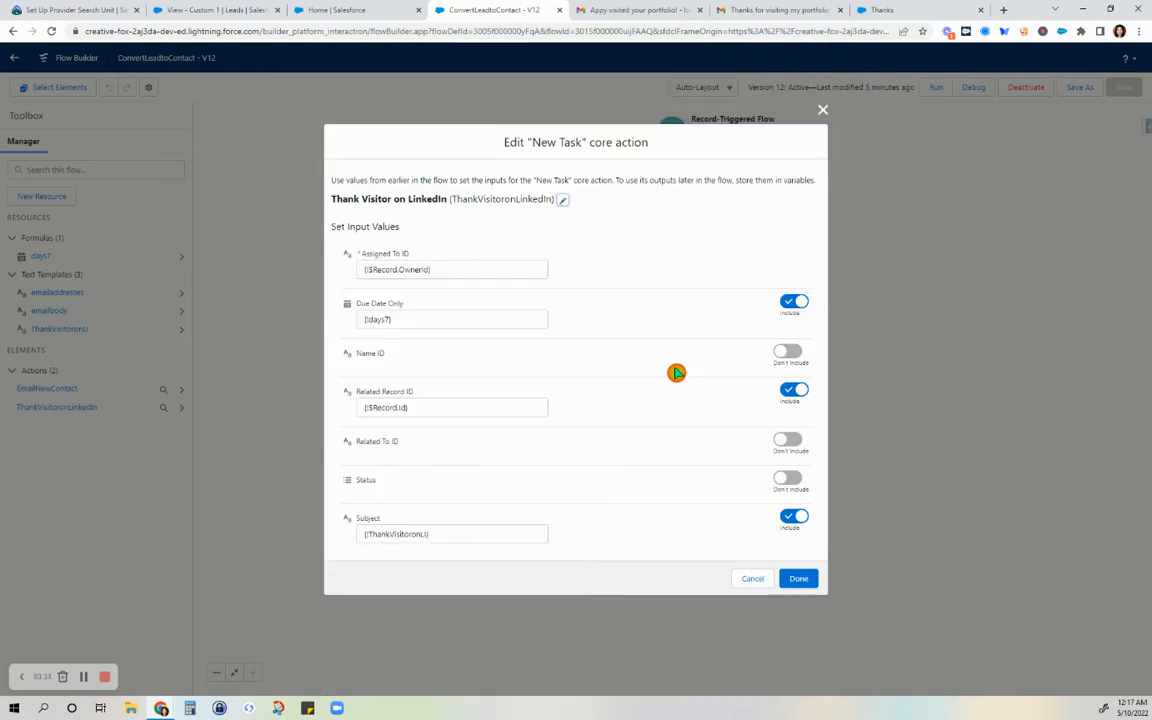
mouse_move(794, 558)
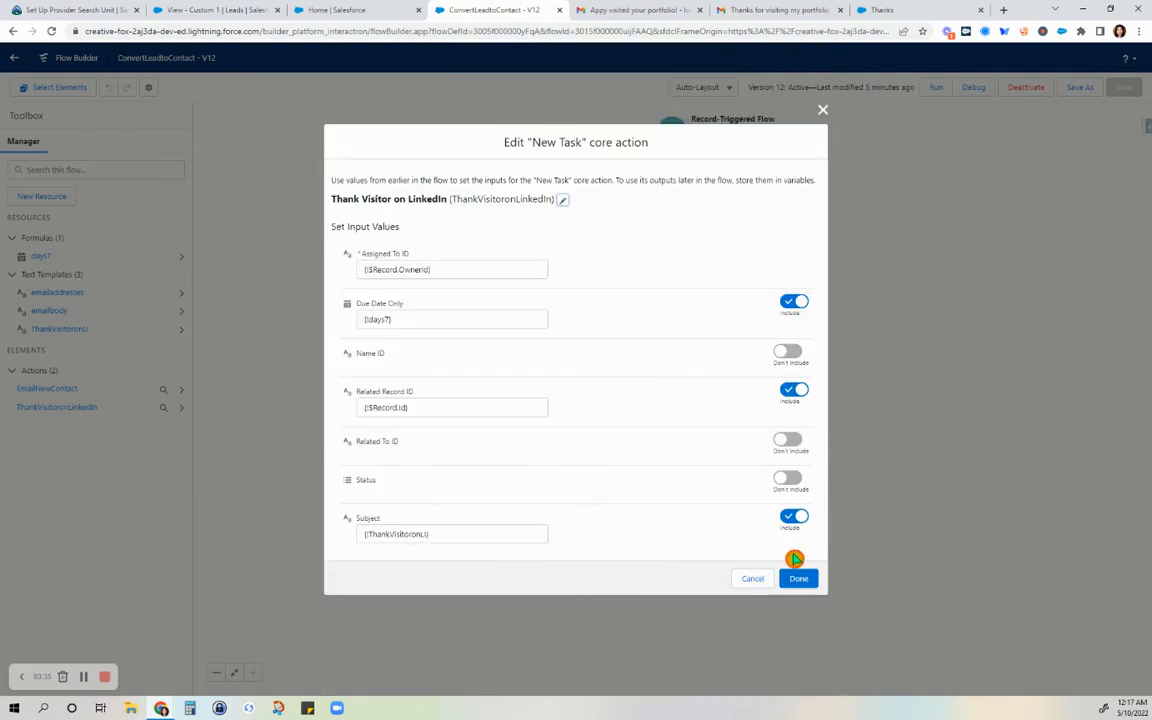
click(798, 578)
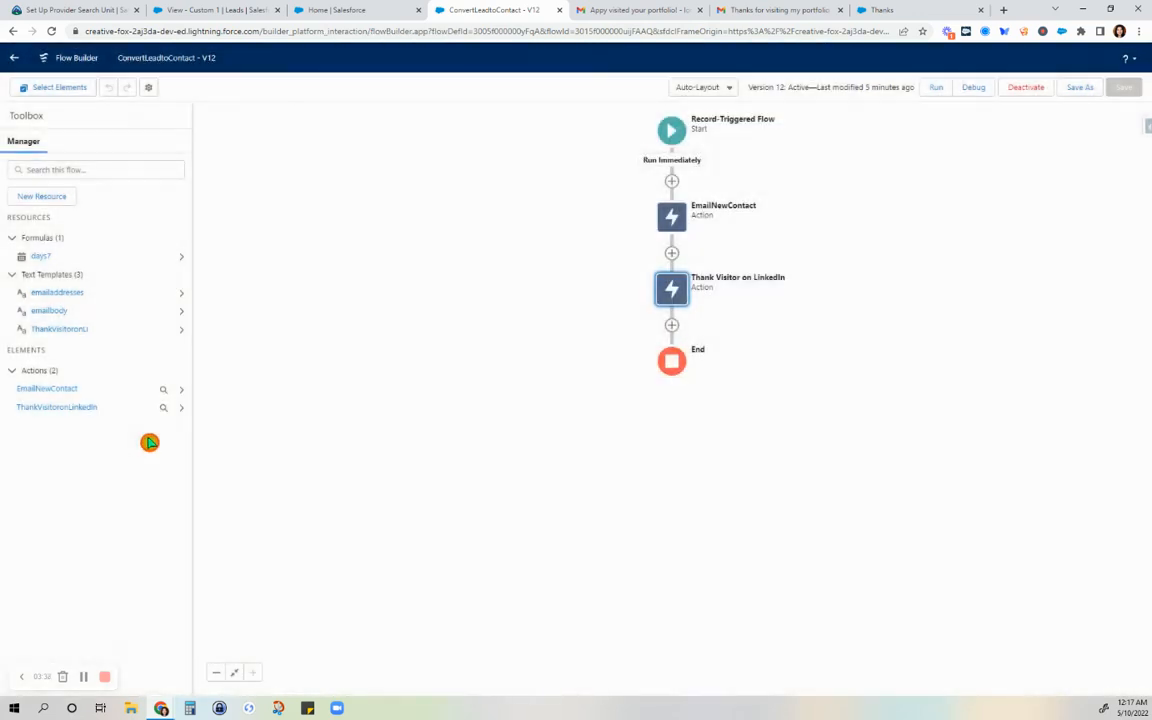
click(60, 328)
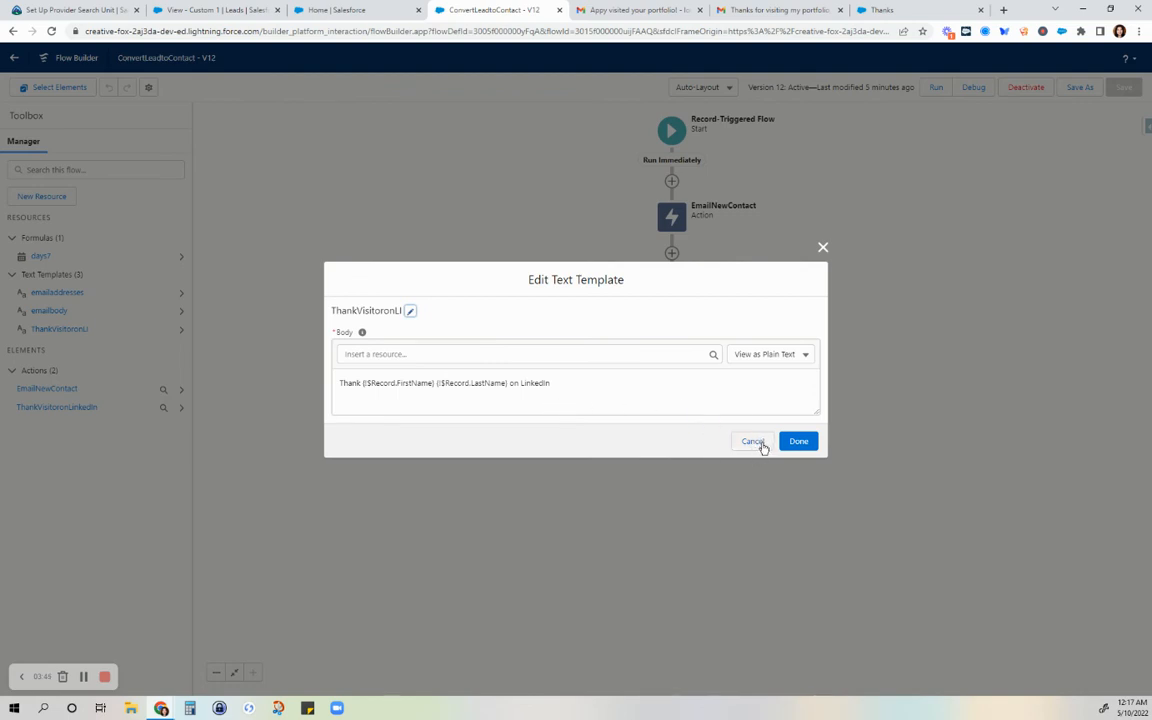
click(752, 442)
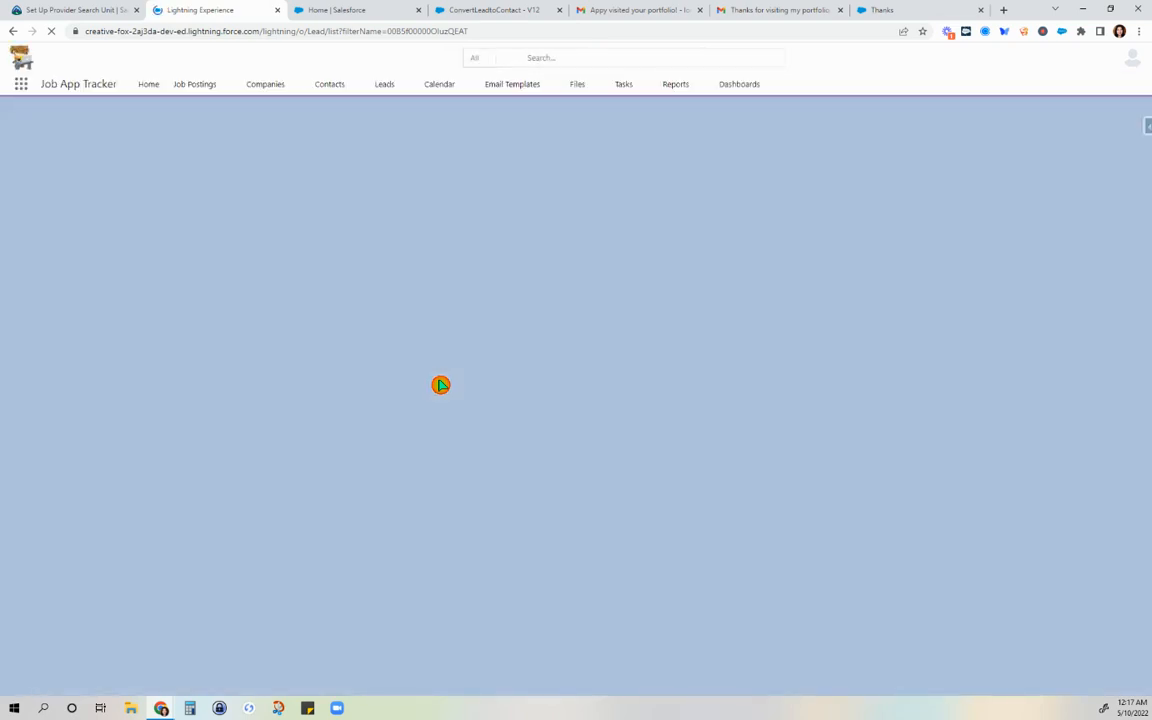
Show the Leads list and open the new Appy Pawsome lead record.
click(384, 84)
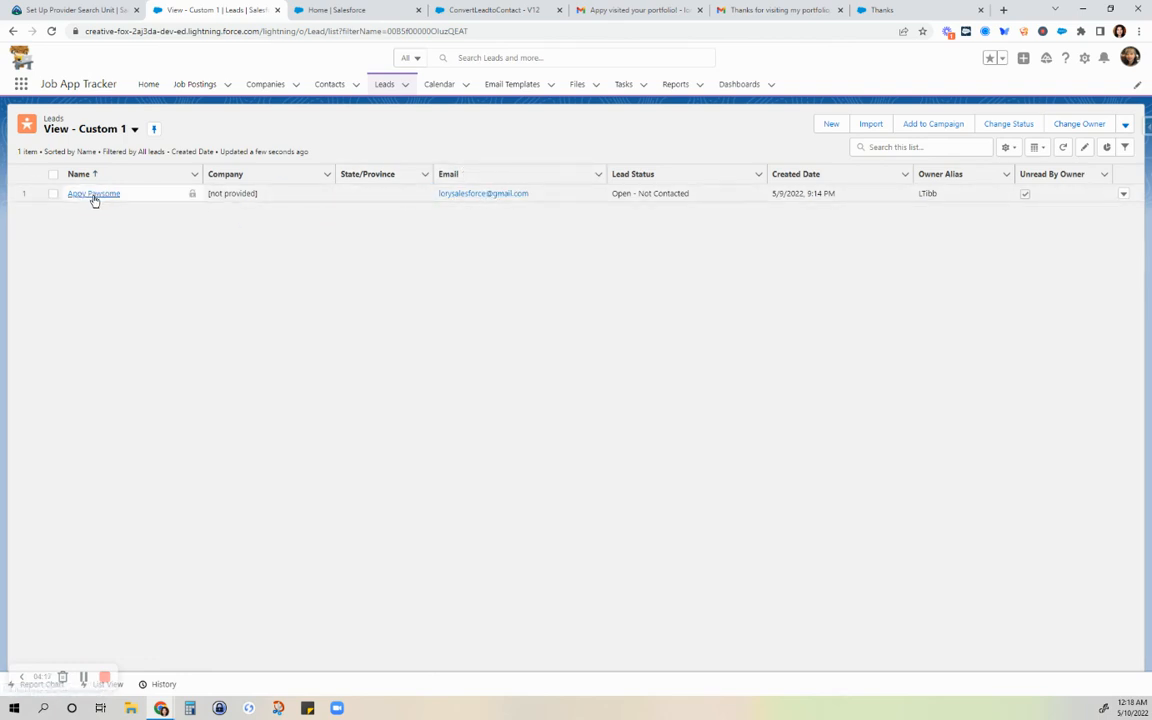
click(92, 192)
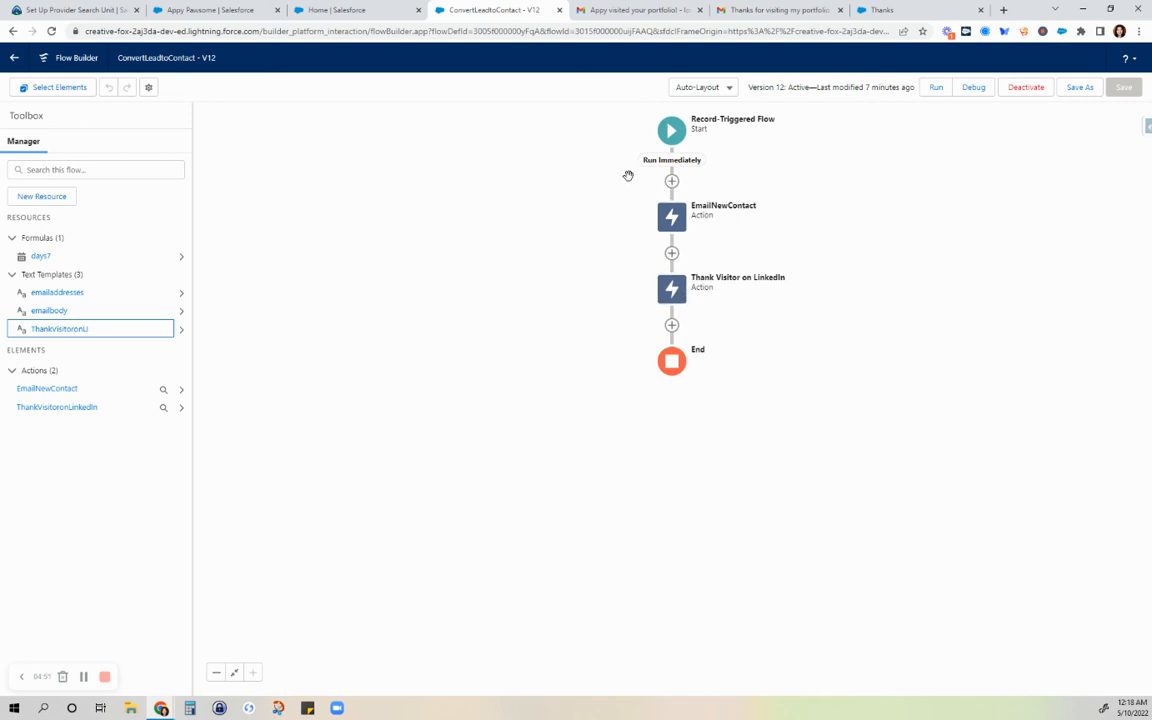
mouse_move(630, 10)
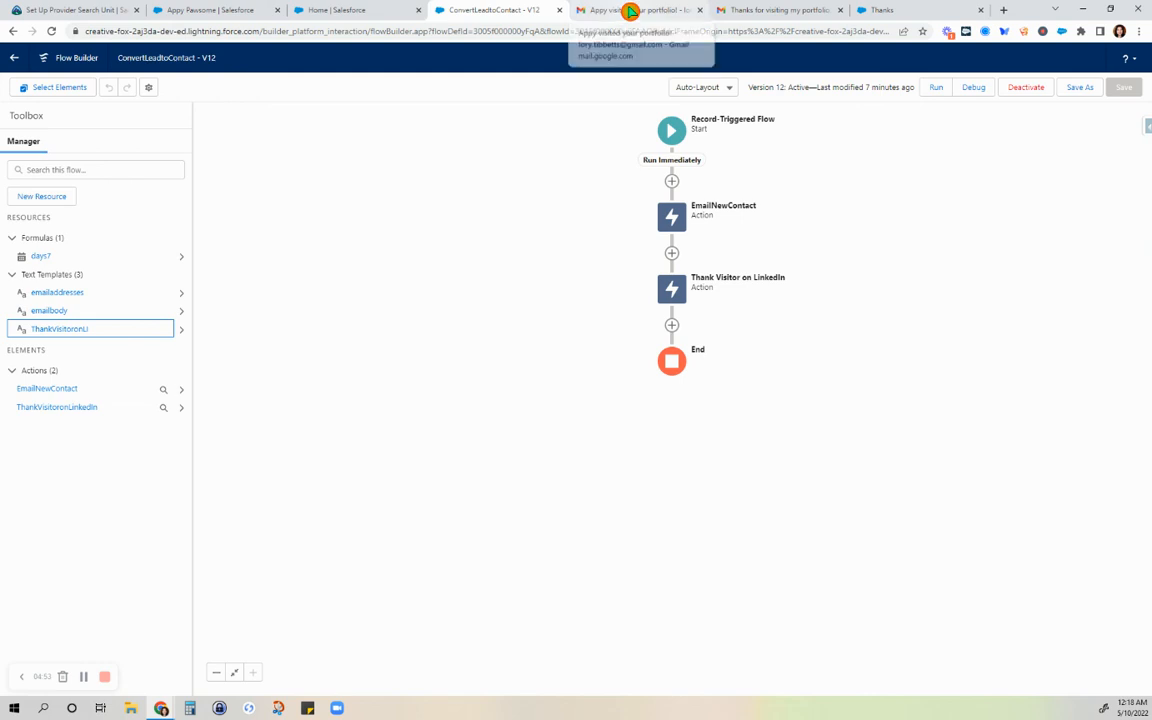